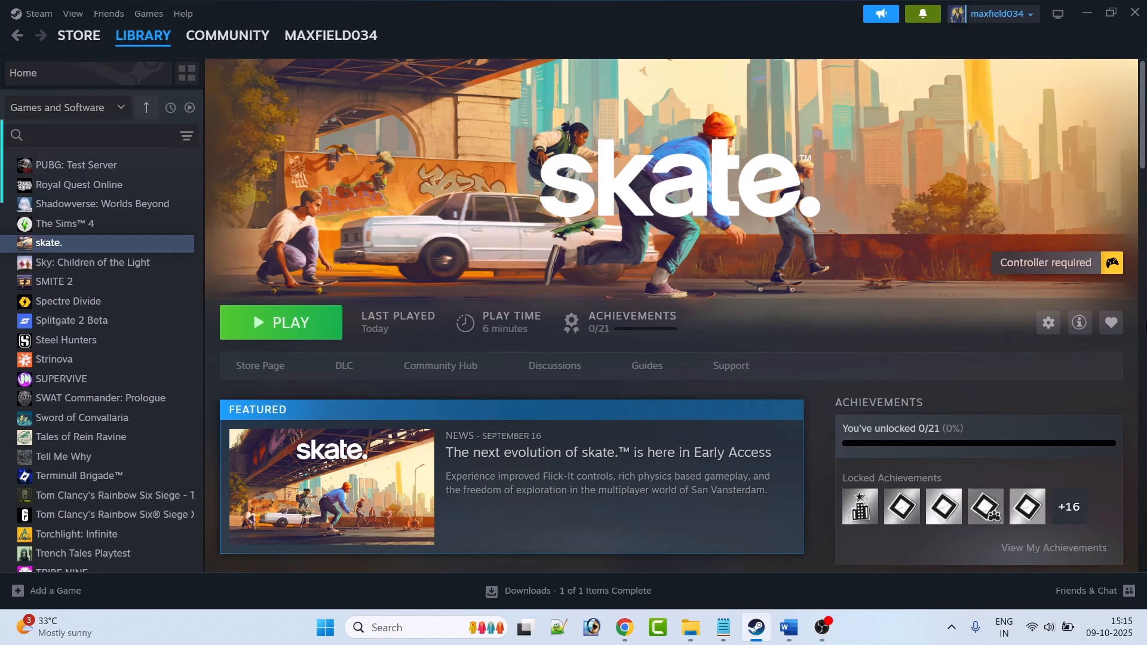
# Bring up the Word notes at the Fix 1 heading about verifying game files
pyautogui.click(789, 627)
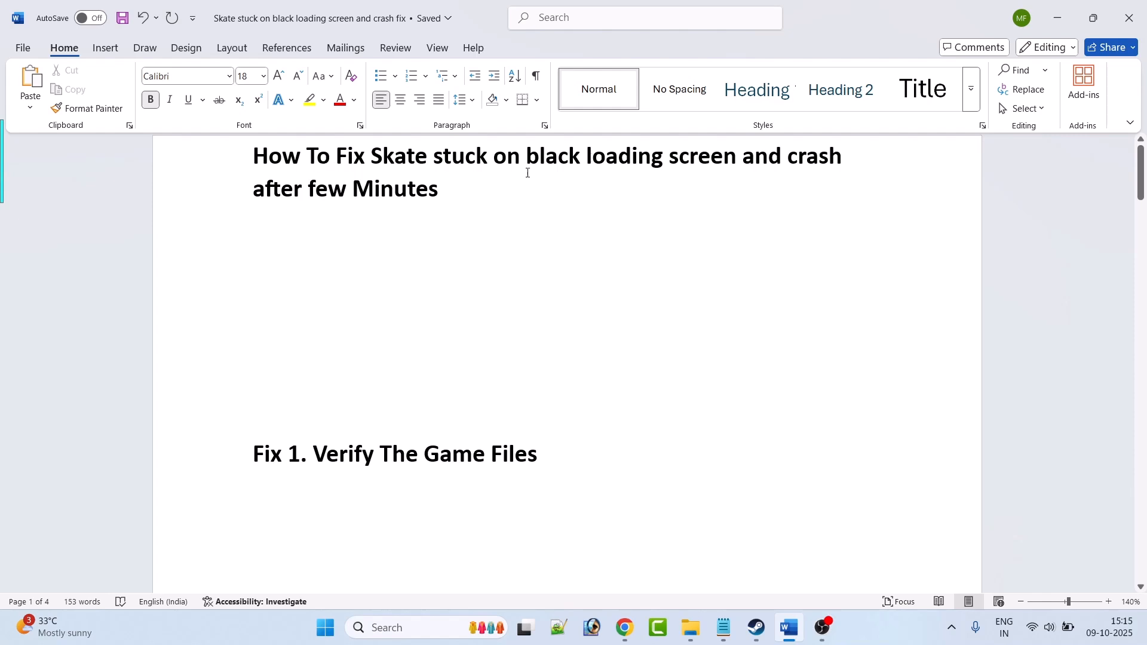
pyautogui.moveTo(751, 172)
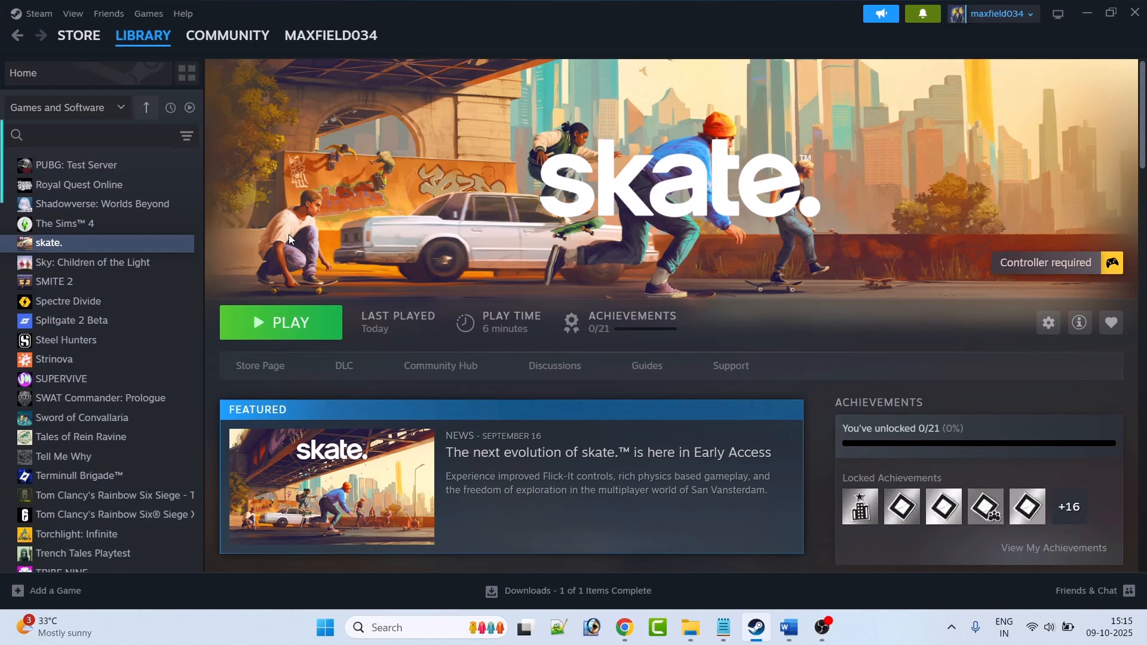
pyautogui.moveTo(552, 264)
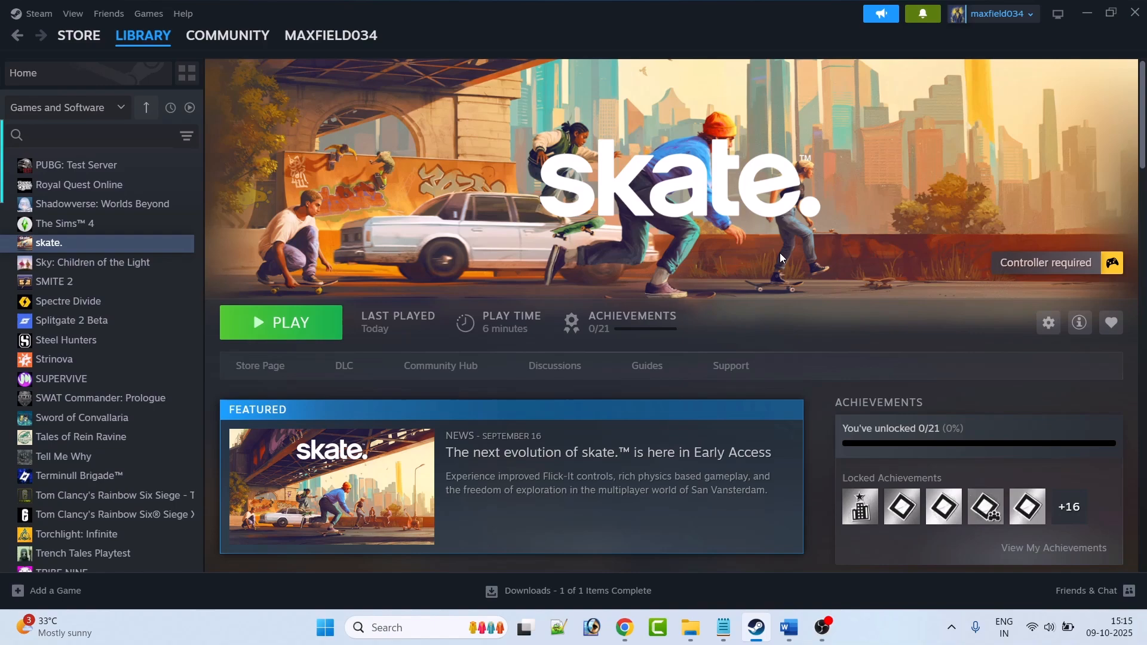
pyautogui.click(788, 627)
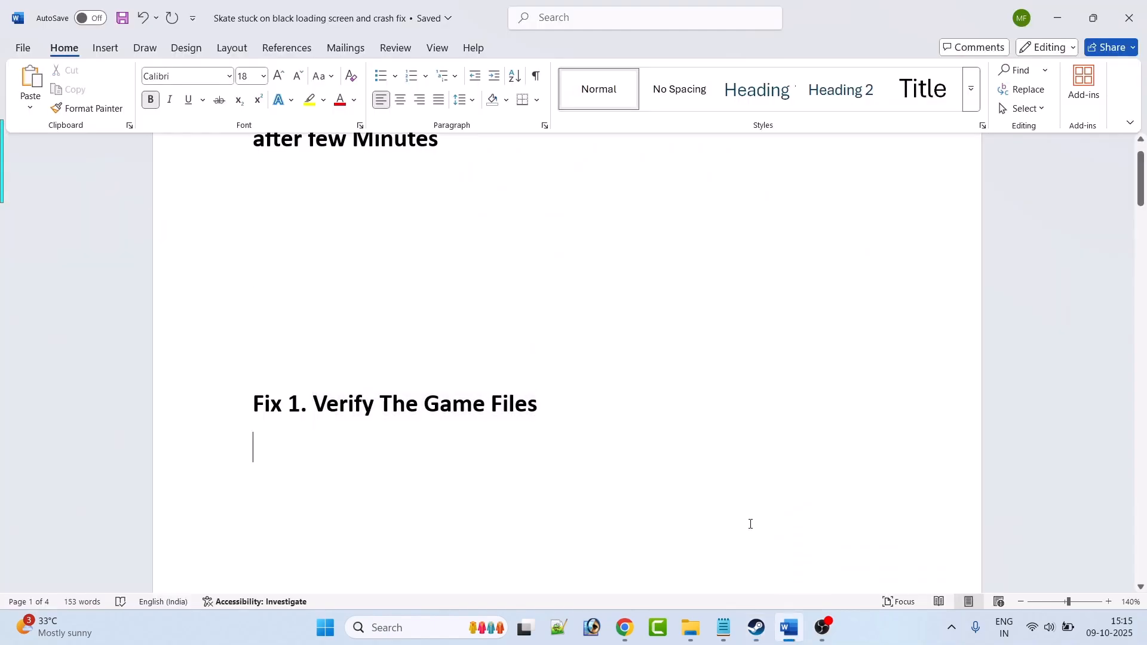
# Request an integrity check of skate's installed files from its Steam properties, then return to its library page
pyautogui.click(755, 626)
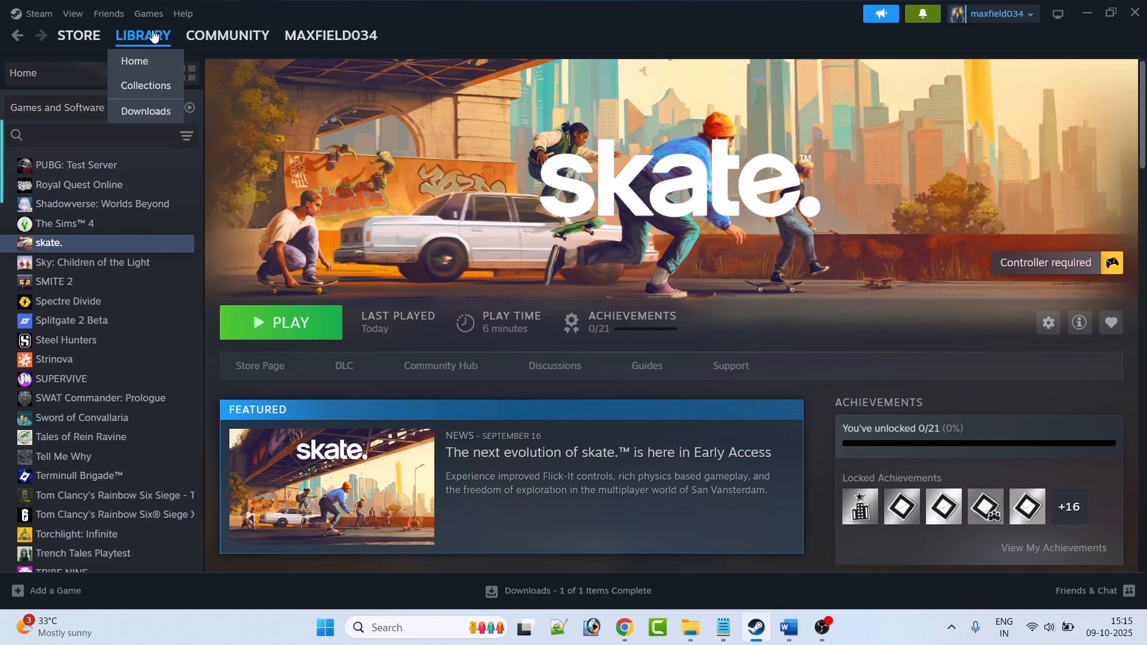
pyautogui.rightClick(49, 243)
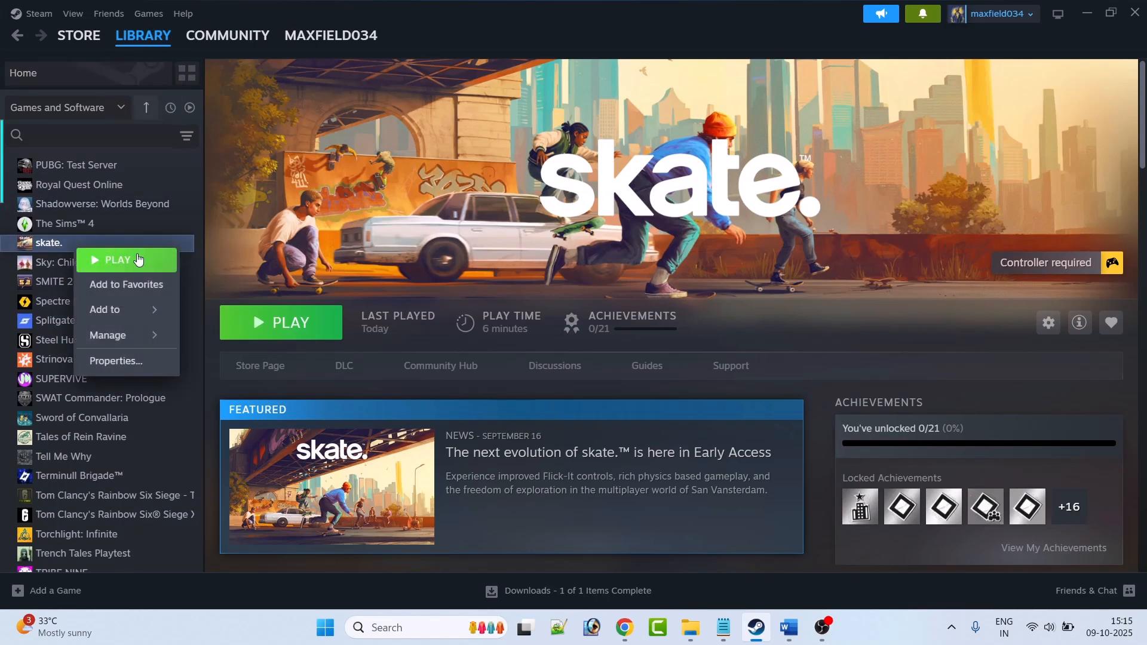
pyautogui.click(115, 360)
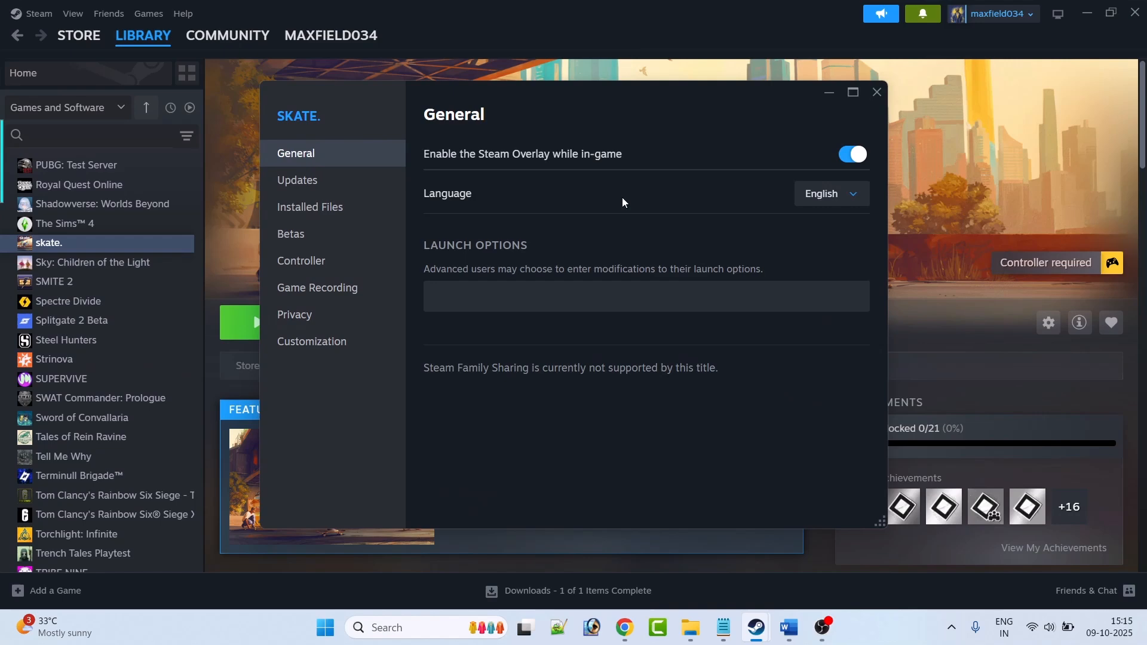
pyautogui.click(309, 206)
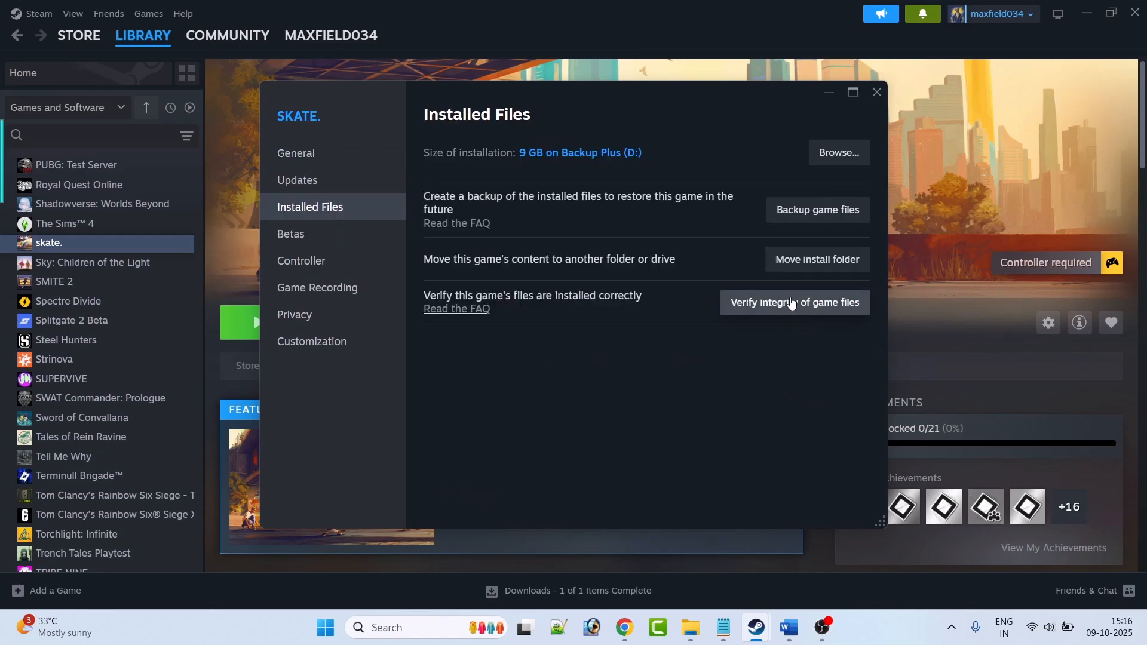
pyautogui.moveTo(766, 332)
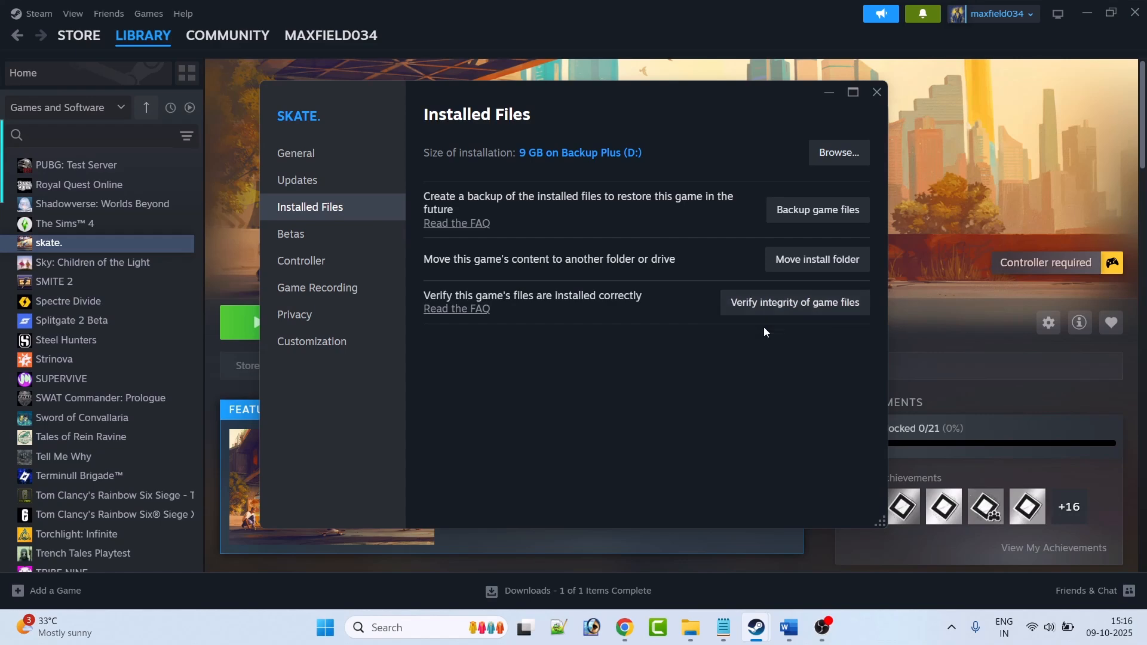
pyautogui.click(877, 92)
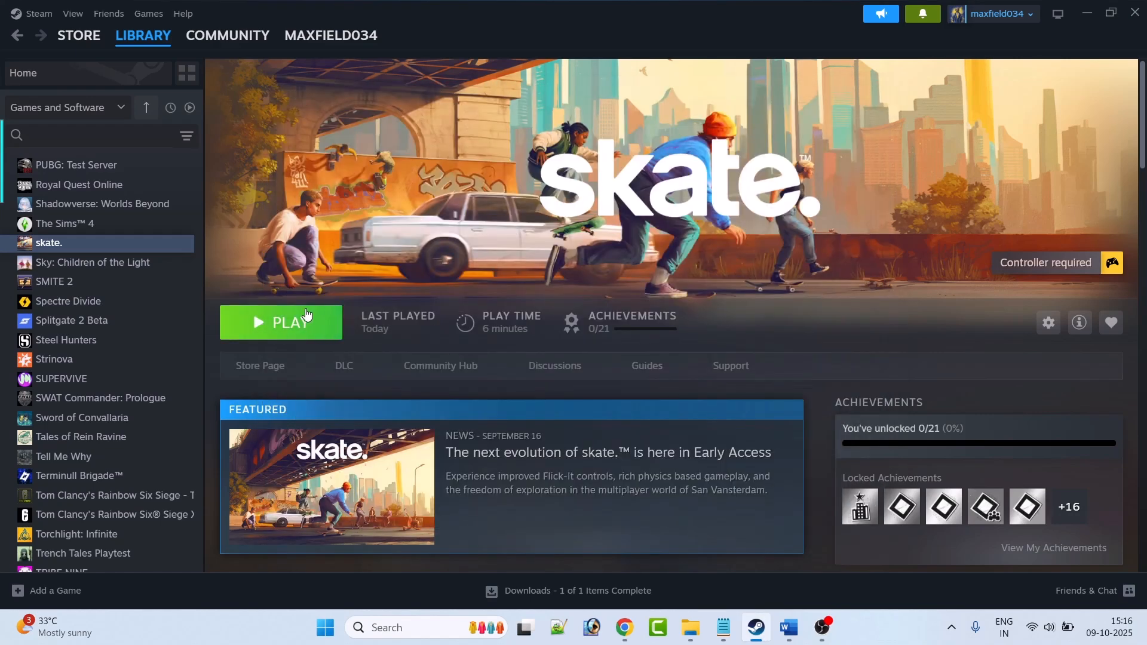
# Review the Fix 1 notes, then show the EA app download page in Chrome
pyautogui.click(789, 627)
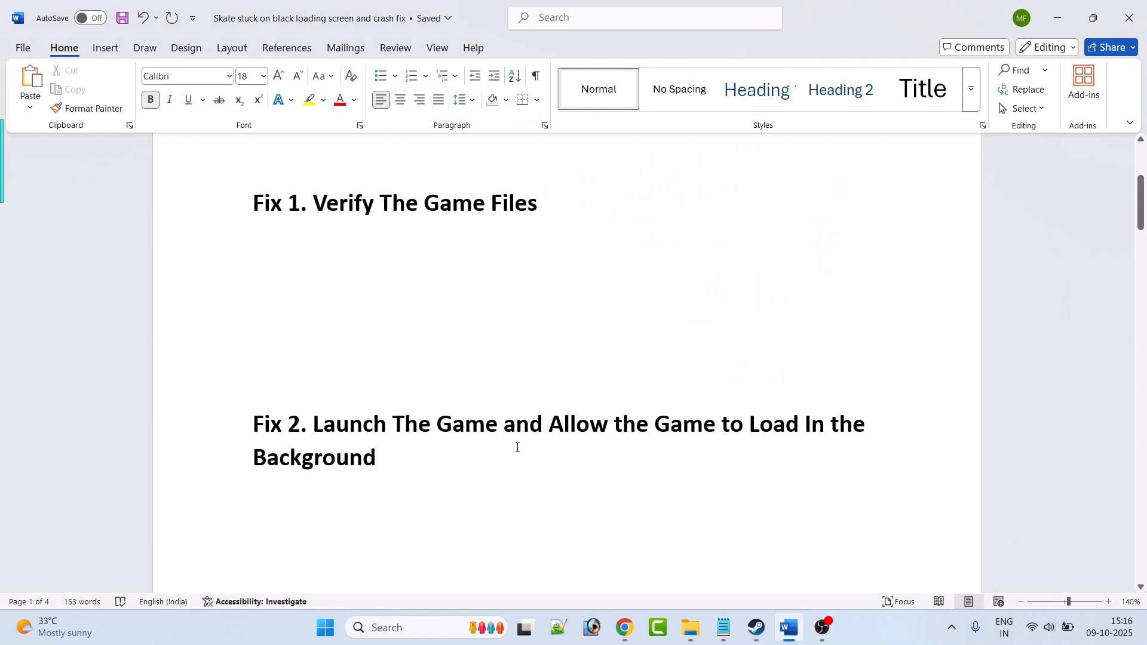
pyautogui.click(254, 246)
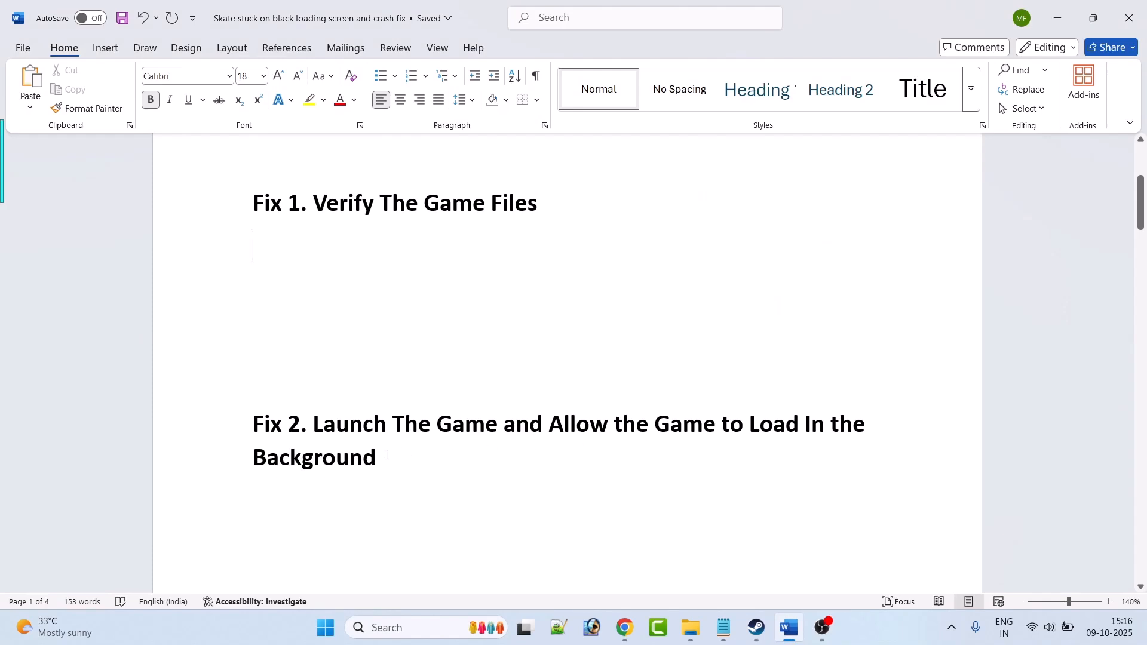
pyautogui.click(755, 627)
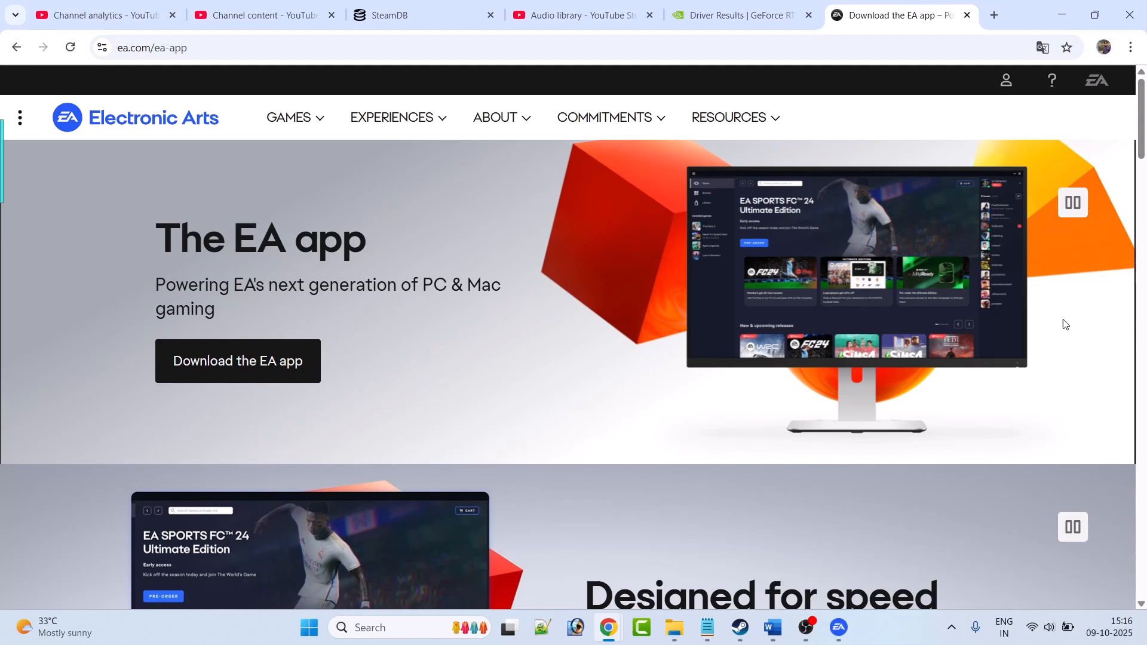
pyautogui.moveTo(838, 626)
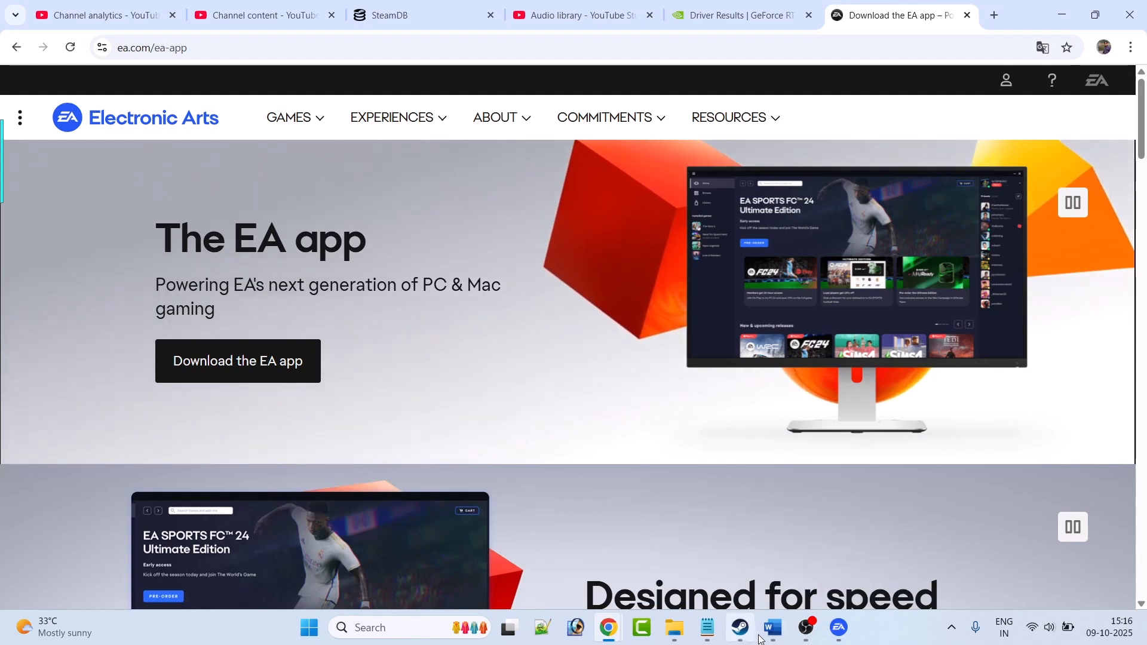
# Move the notes to Fix 3 on clean driver installation and select the NVIDIA drivers link
pyautogui.click(773, 627)
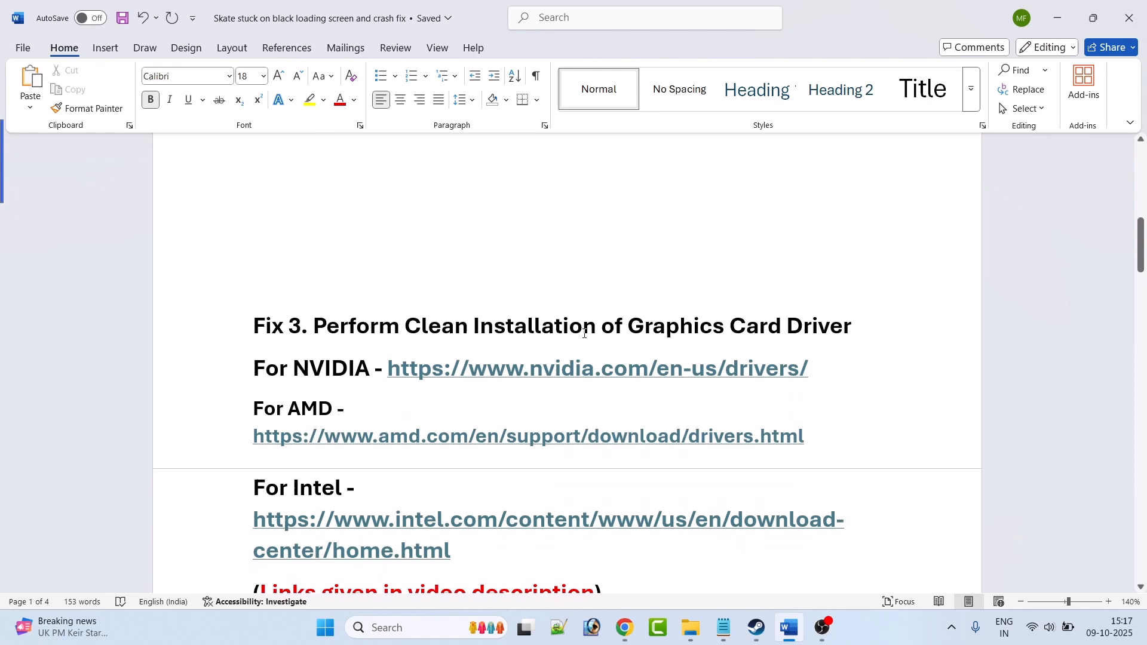
pyautogui.moveTo(806, 346)
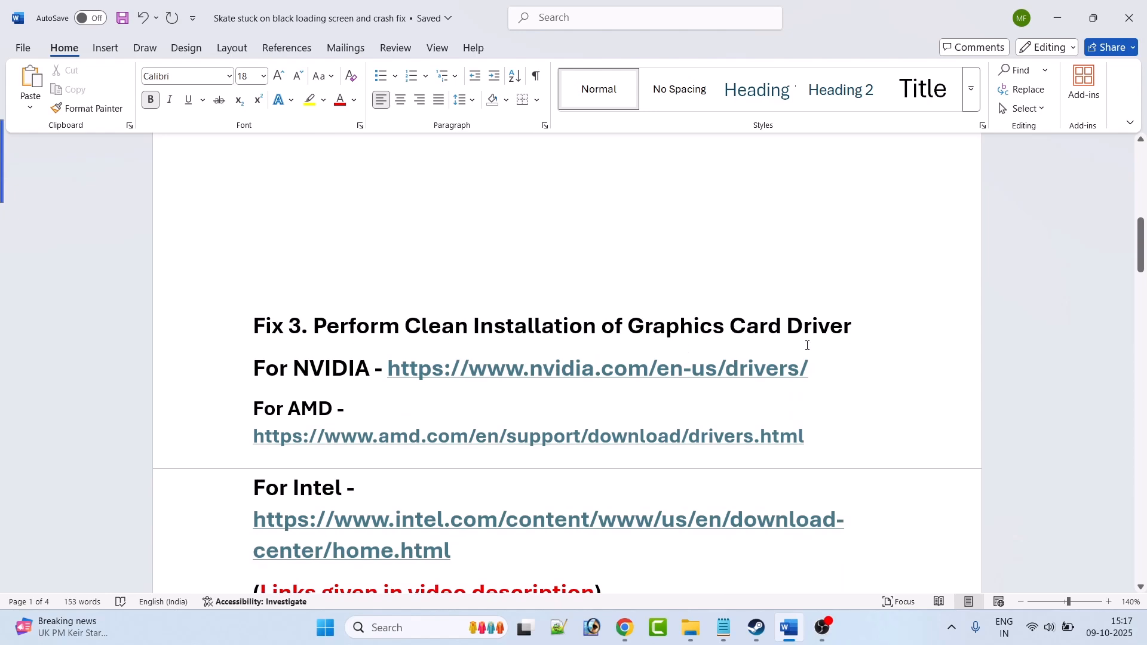
pyautogui.scroll(-3)
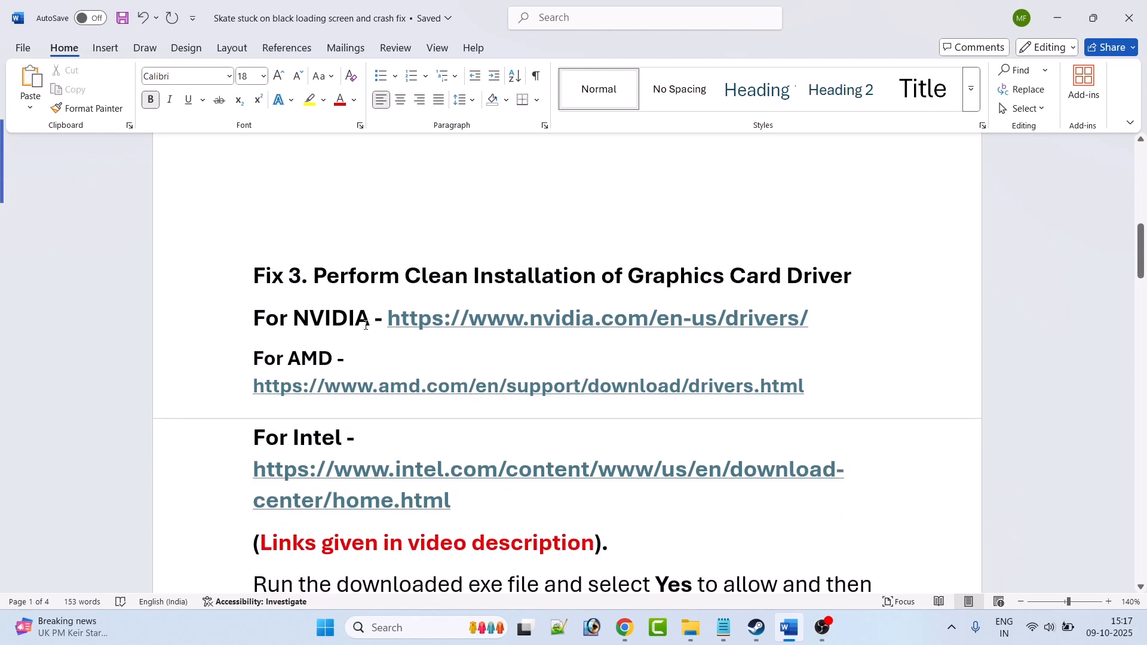
pyautogui.moveTo(634, 325)
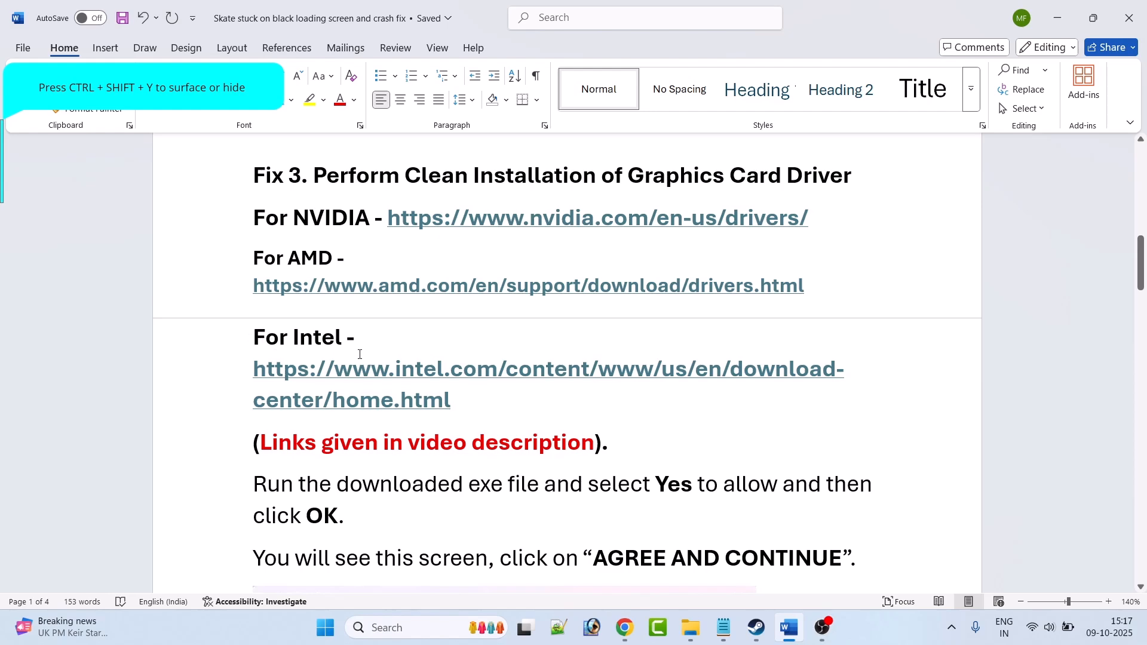
pyautogui.scroll(-3)
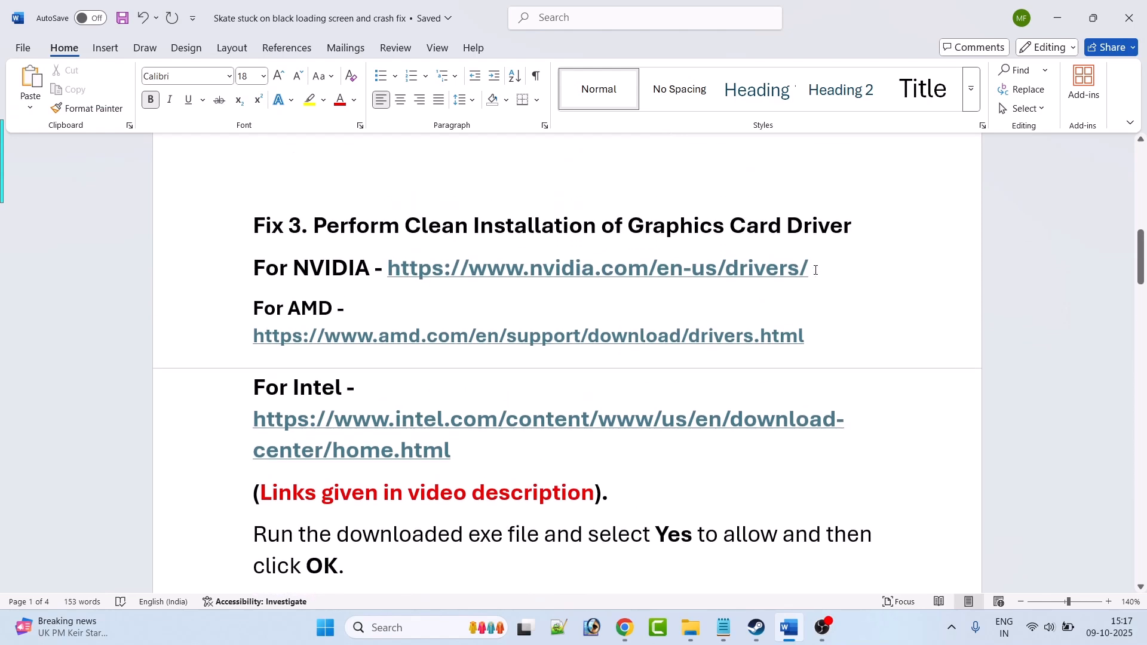
pyautogui.moveTo(387, 268); pyautogui.dragTo(808, 267)
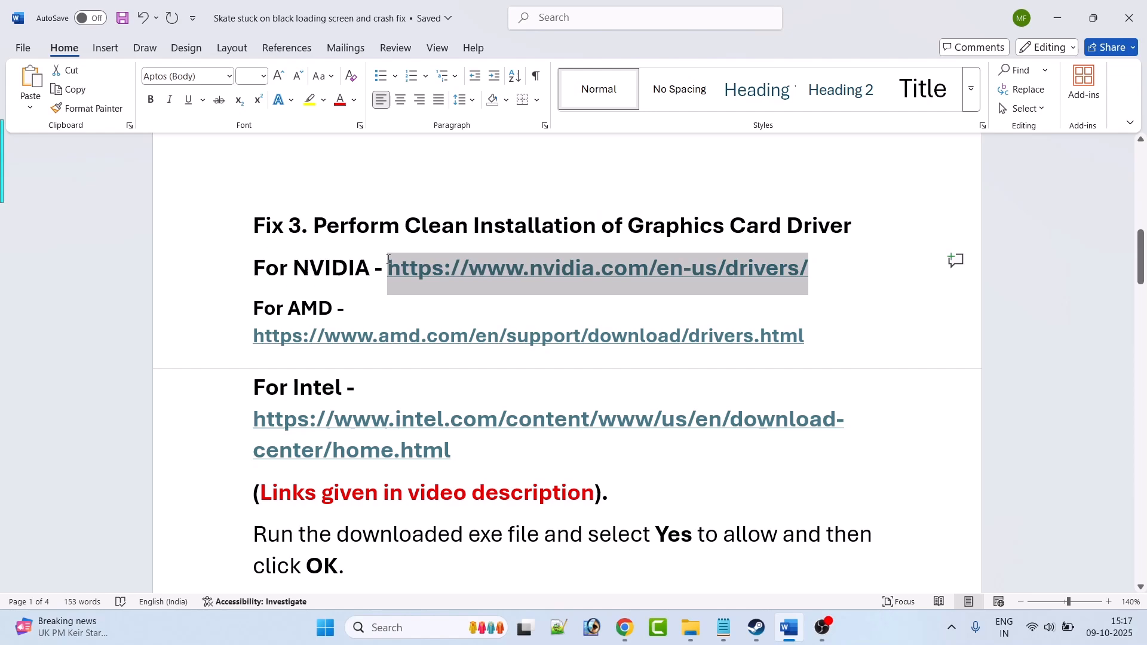
# Search NVIDIA's page for matching drivers and highlight GeForce Game Ready Driver version 581.42
pyautogui.click(595, 268)
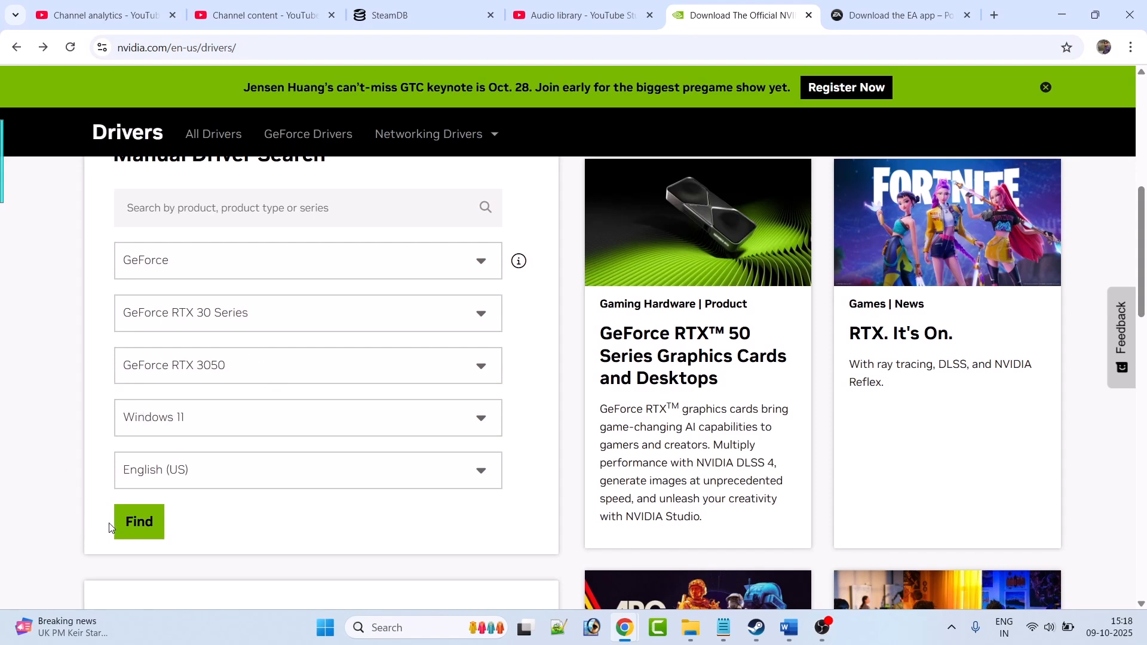
pyautogui.click(138, 521)
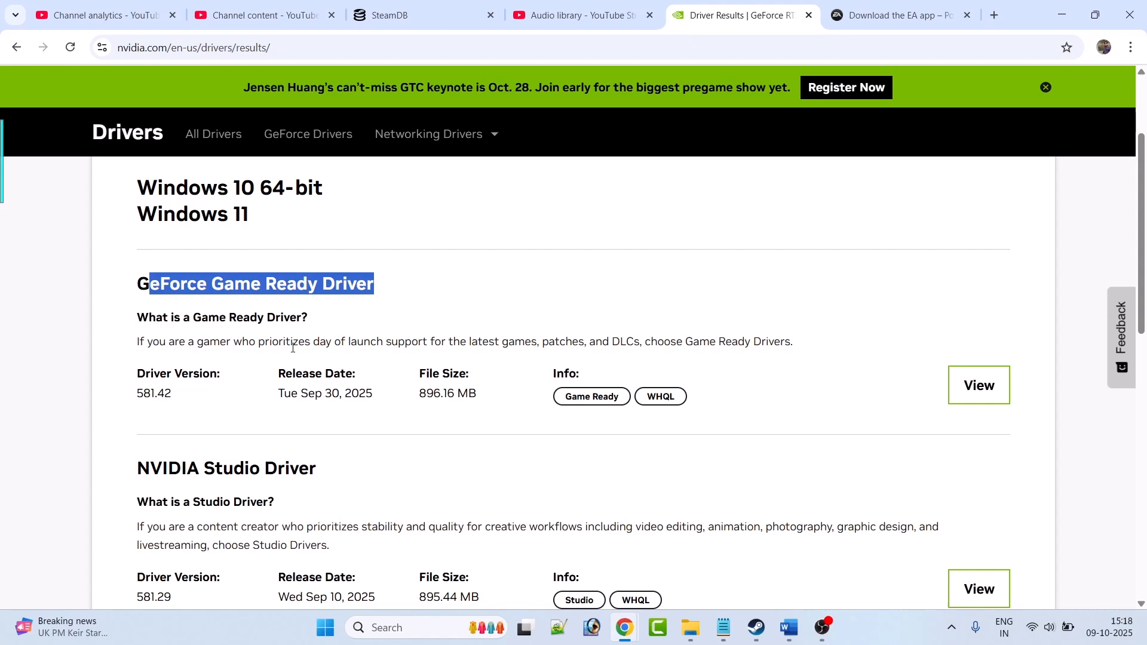
pyautogui.click(88, 434)
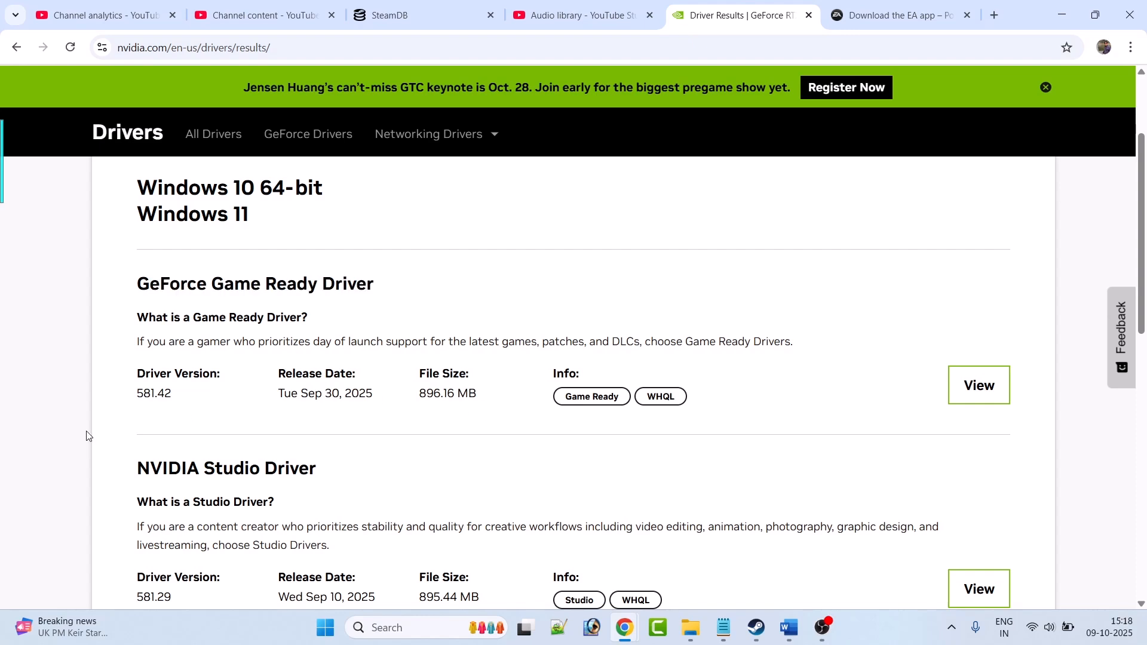
pyautogui.doubleClick(153, 393)
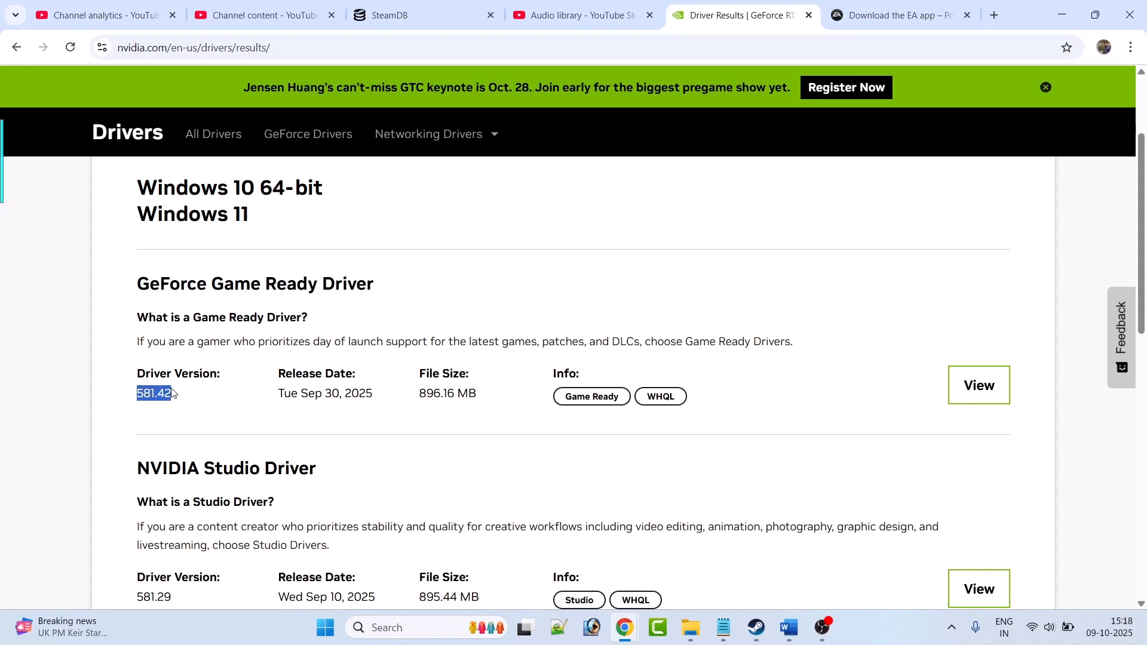
pyautogui.click(978, 384)
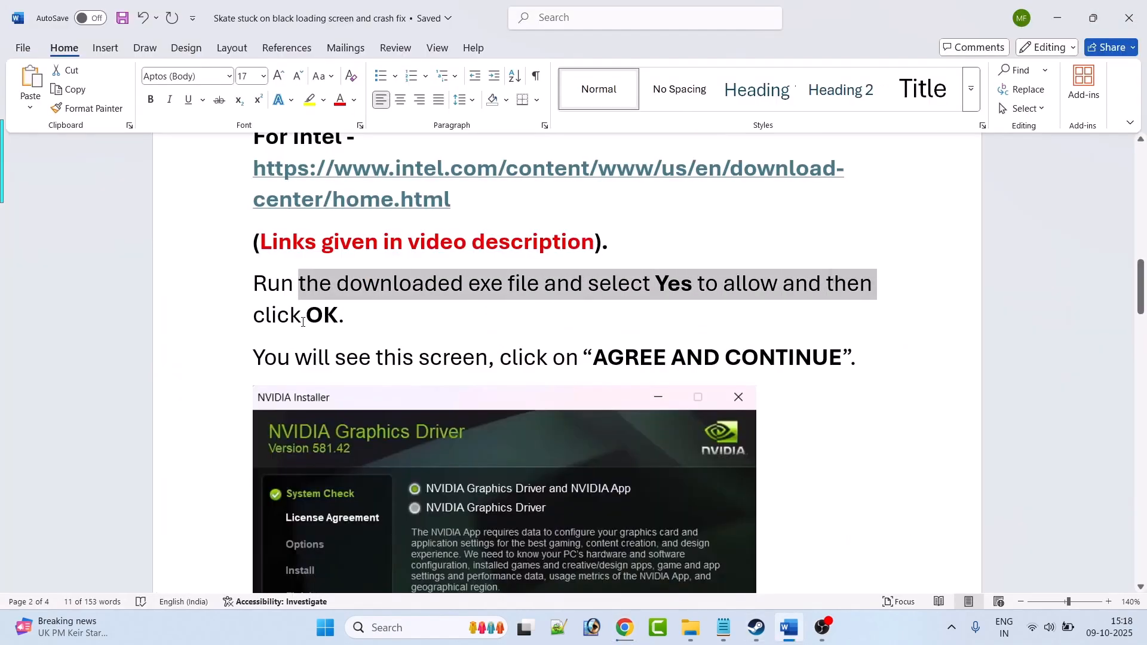
# Move past the NVIDIA installer screenshots to the Fix 4 heading about reinstalling on another SSD
pyautogui.scroll(-3)
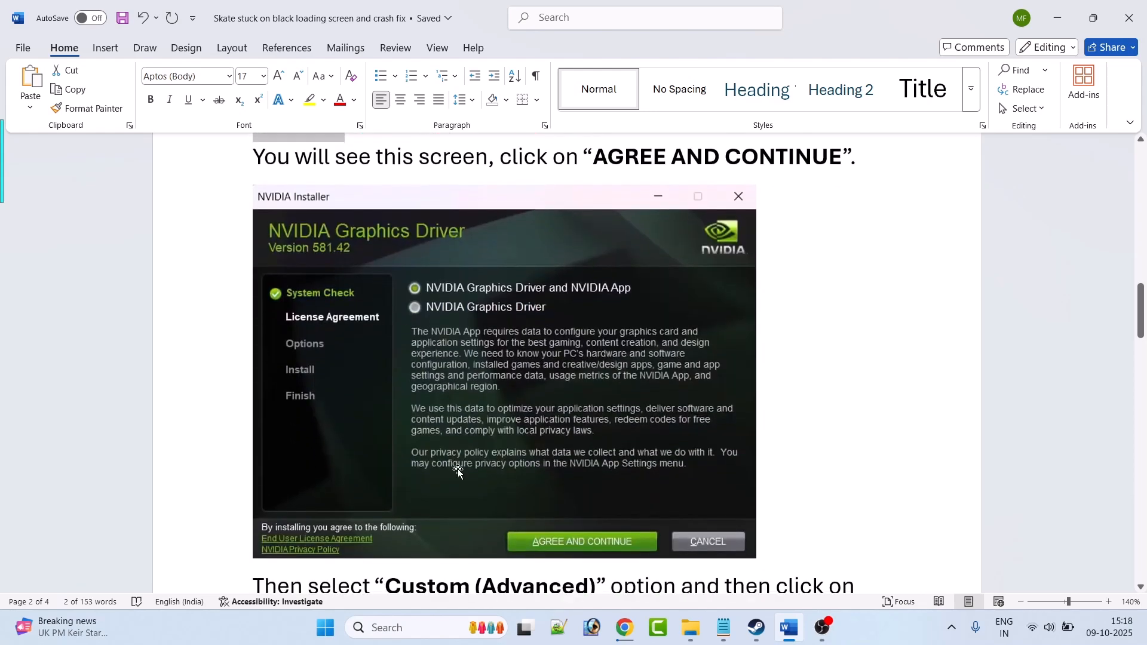
pyautogui.moveTo(777, 494)
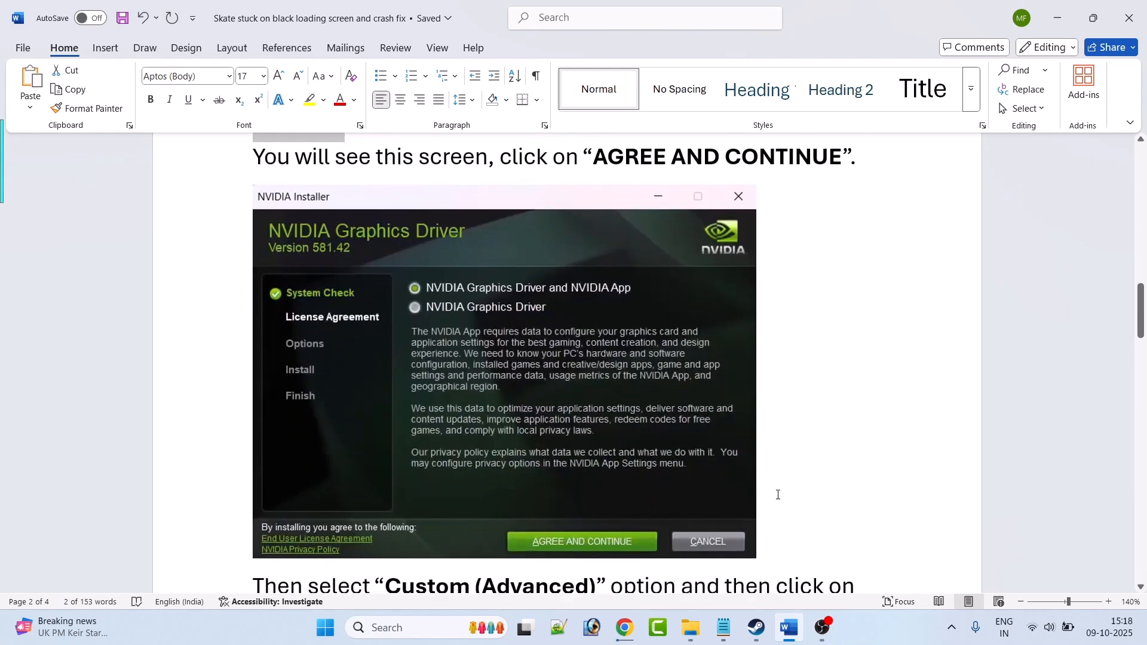
pyautogui.scroll(-3)
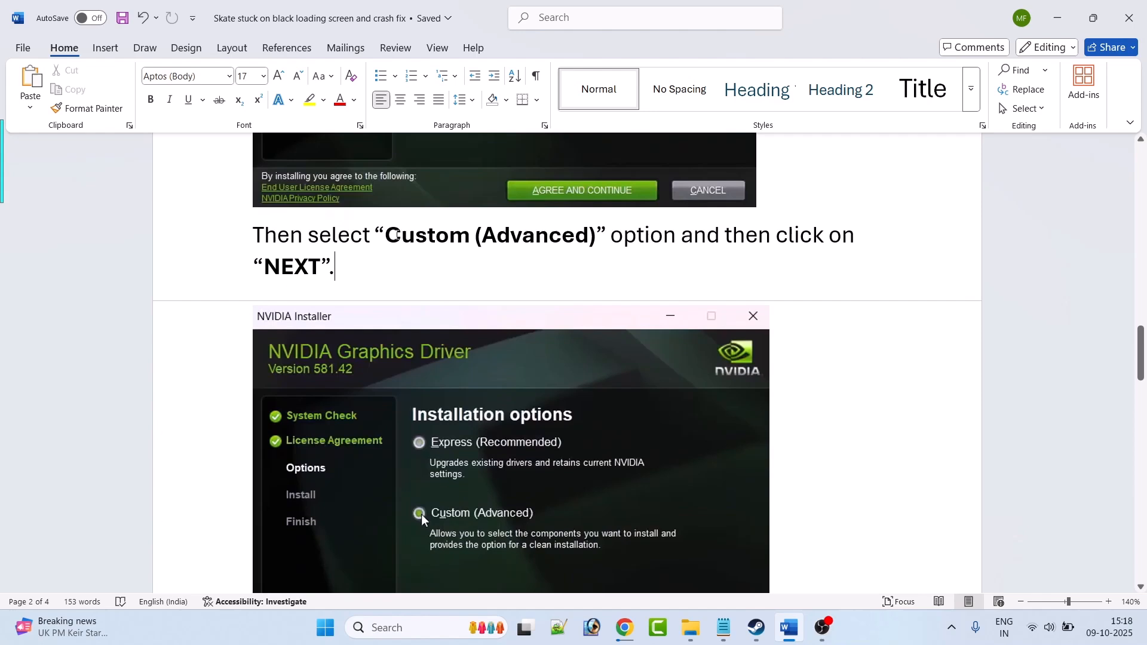
pyautogui.scroll(-3)
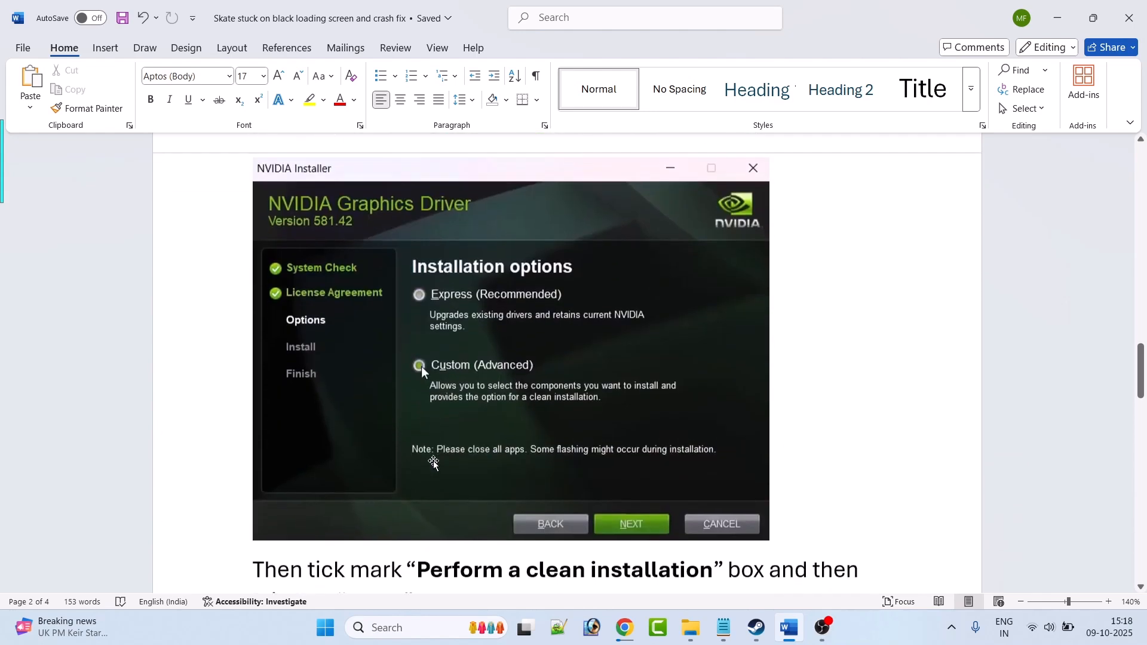
pyautogui.scroll(-3)
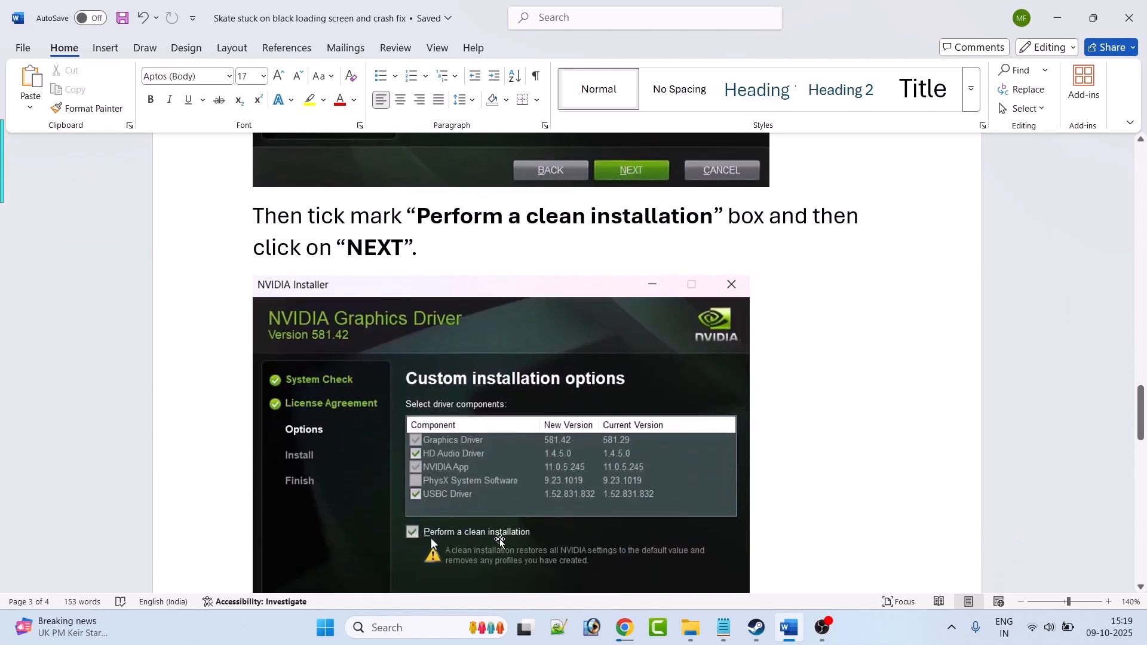
pyautogui.scroll(-3)
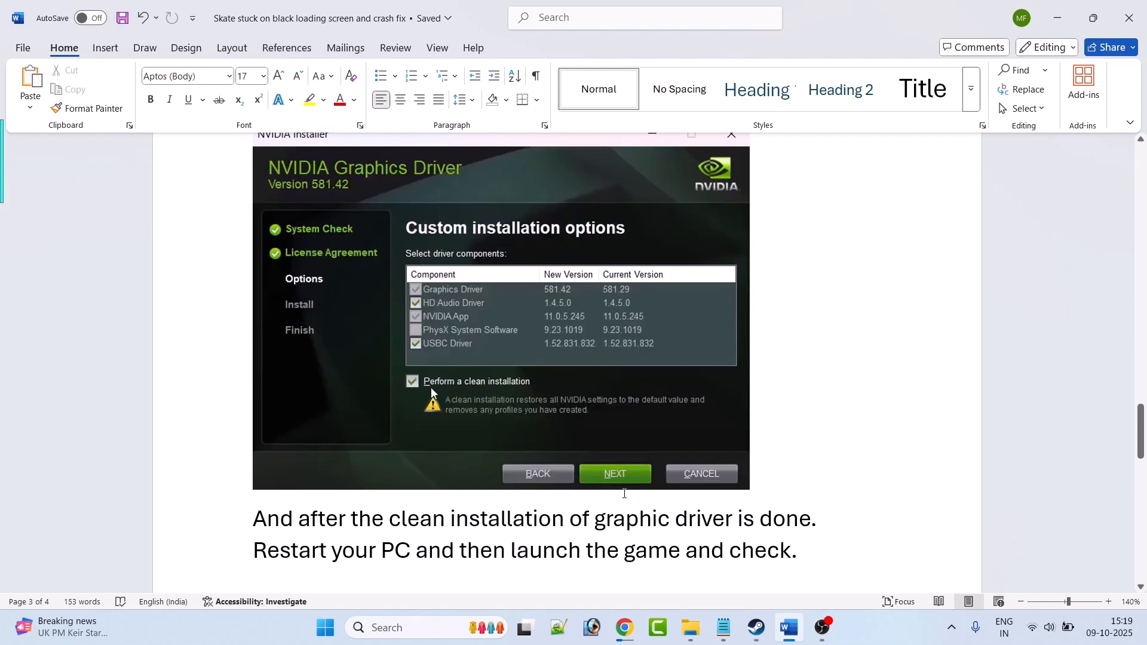
pyautogui.scroll(-3)
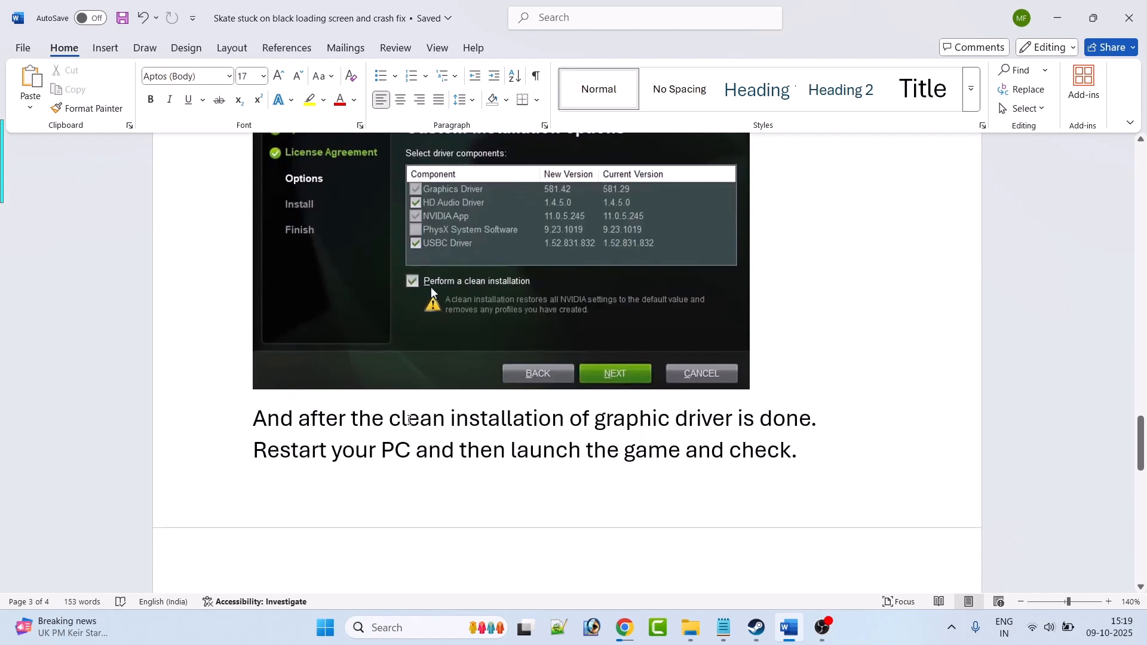
pyautogui.click(394, 449)
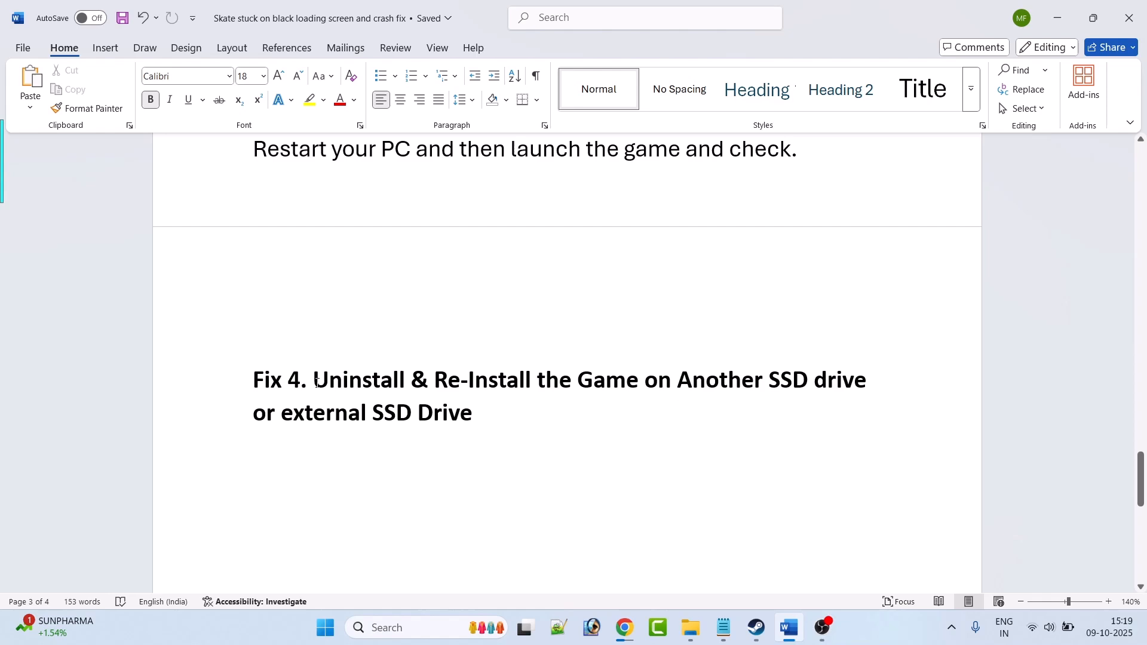
# Highlight the Fix 4 heading about reinstalling skate on another SSD
pyautogui.moveTo(312, 380); pyautogui.dragTo(672, 380)
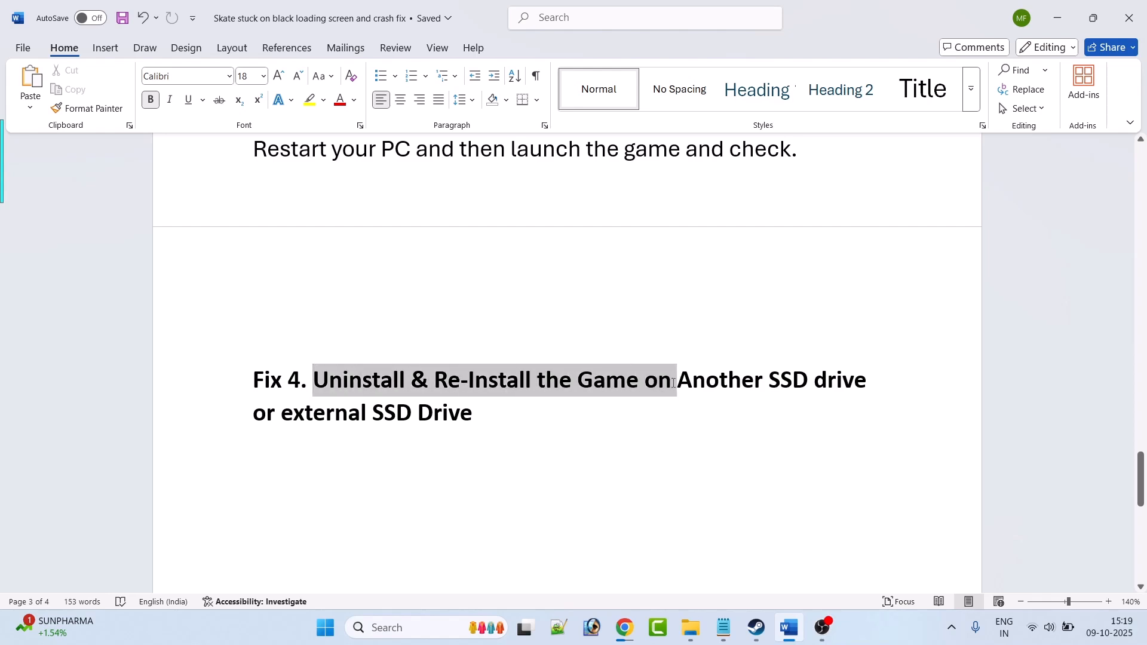
pyautogui.moveTo(672, 380); pyautogui.dragTo(862, 380)
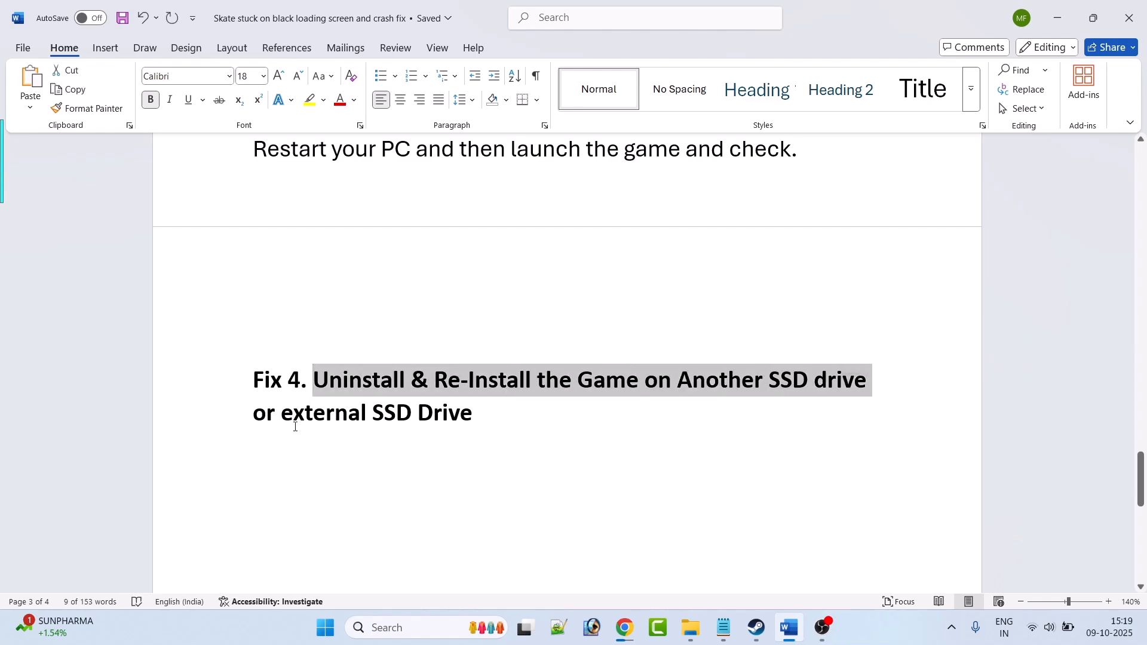
pyautogui.click(575, 436)
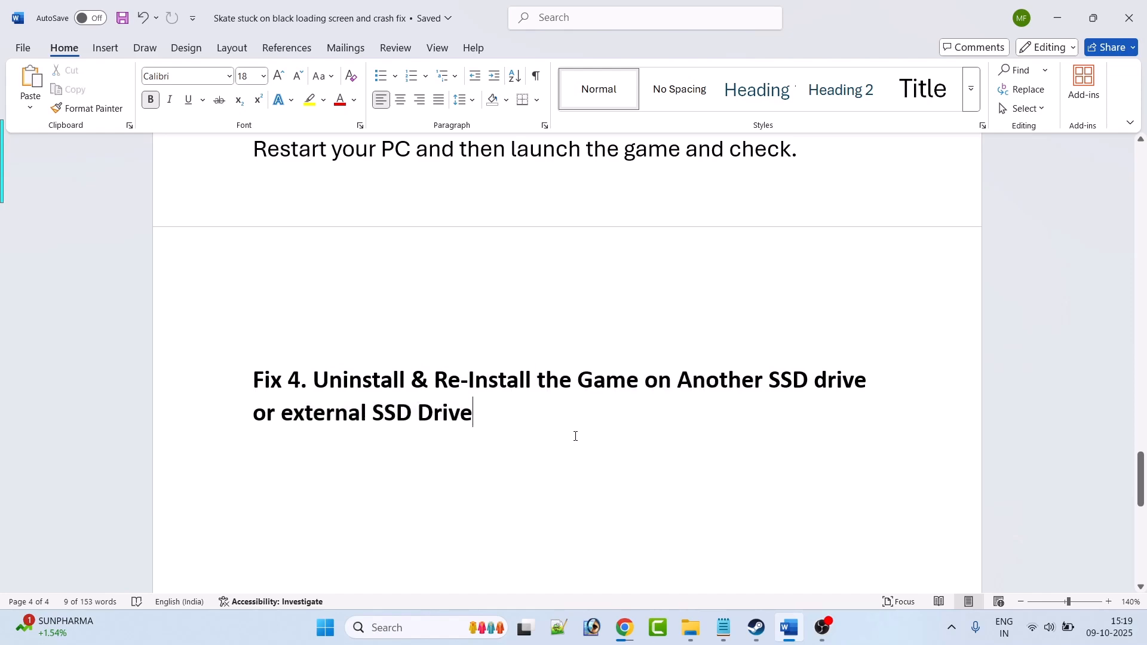
# Bring up skate.'s uninstall confirmation in Steam, dismiss it, and return to the notes
pyautogui.click(755, 627)
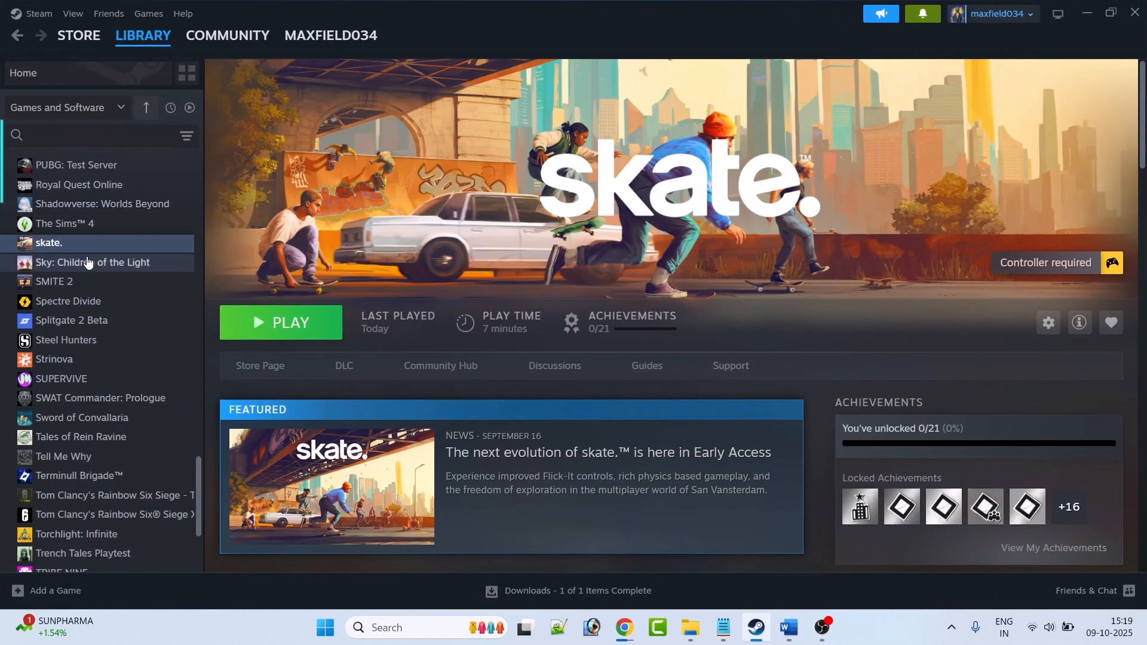
pyautogui.rightClick(49, 242)
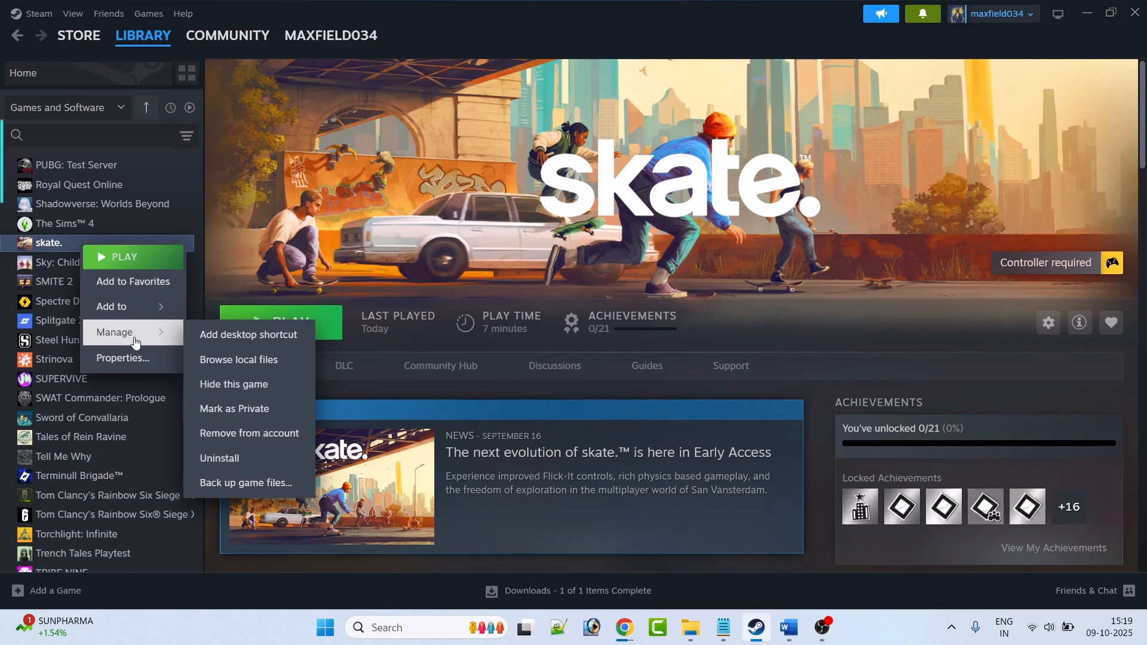
pyautogui.click(220, 459)
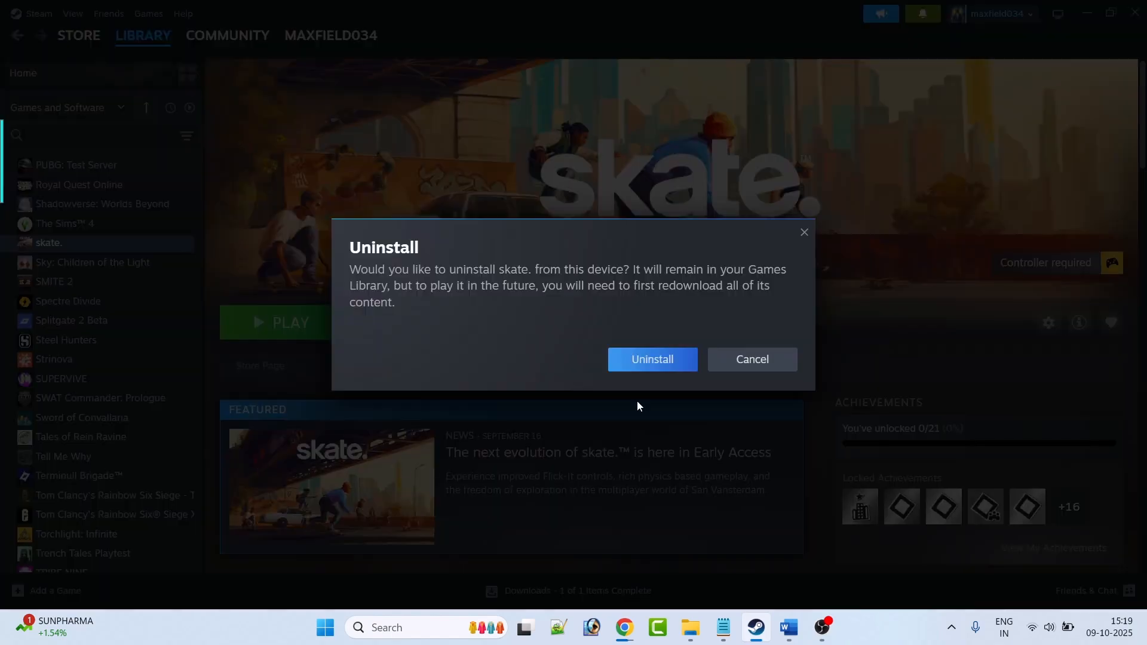
pyautogui.click(752, 358)
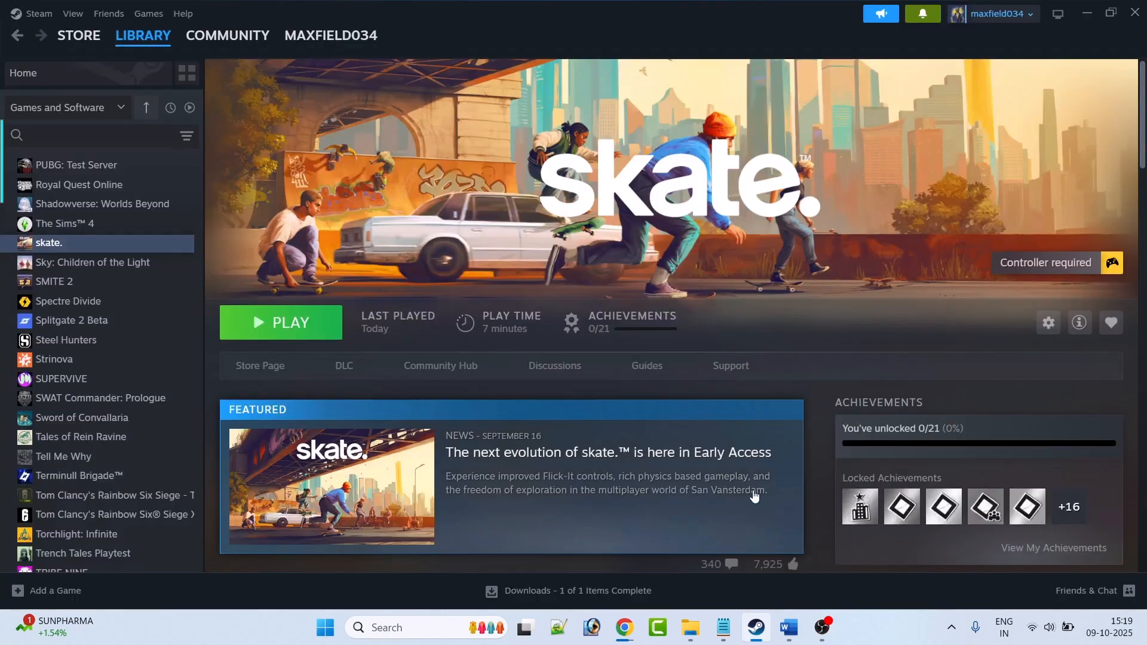
pyautogui.click(789, 627)
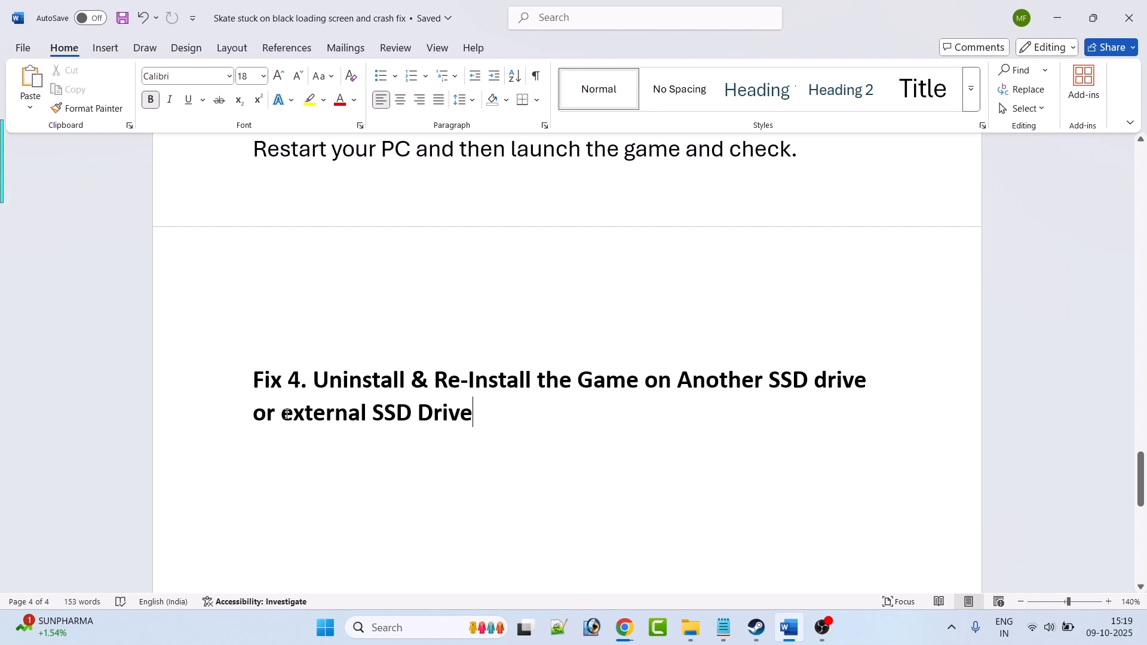
# Highlight the play-via-EA-app notes, then launch skate. from its EA app library page
pyautogui.moveTo(282, 412); pyautogui.dragTo(472, 412)
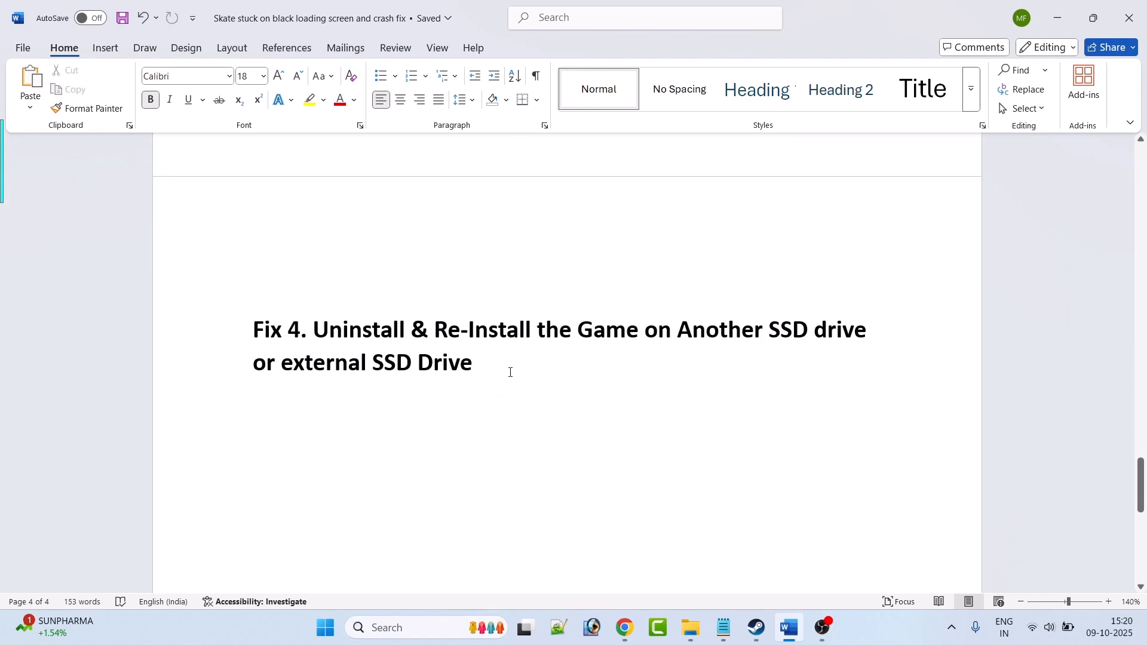
pyautogui.scroll(-3)
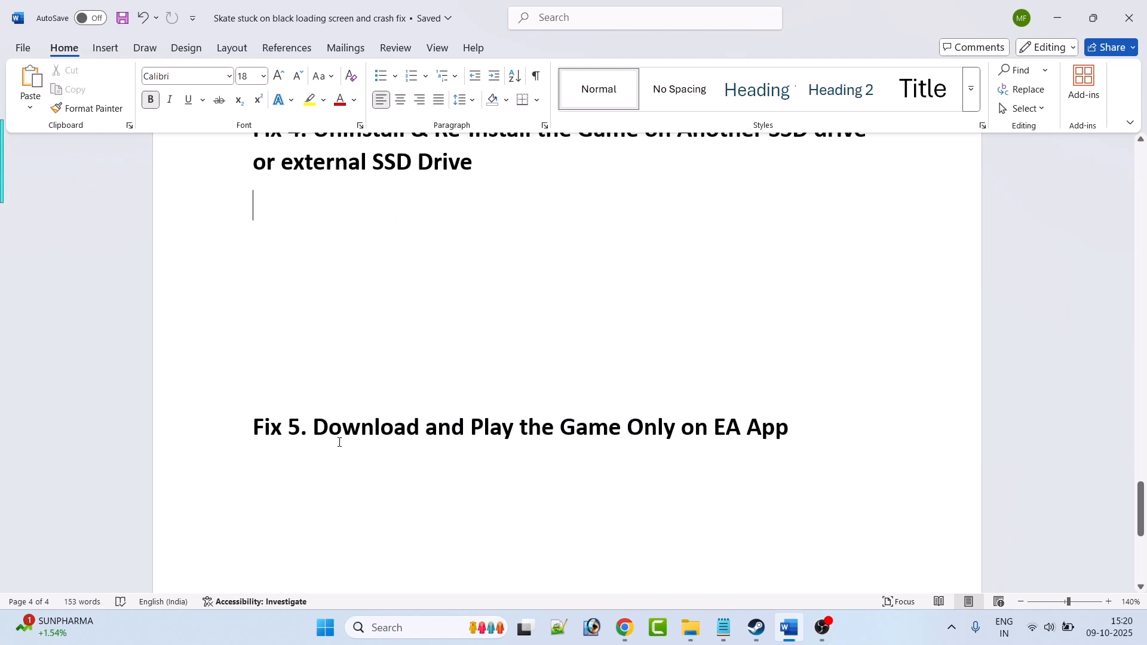
pyautogui.moveTo(312, 426); pyautogui.dragTo(705, 426)
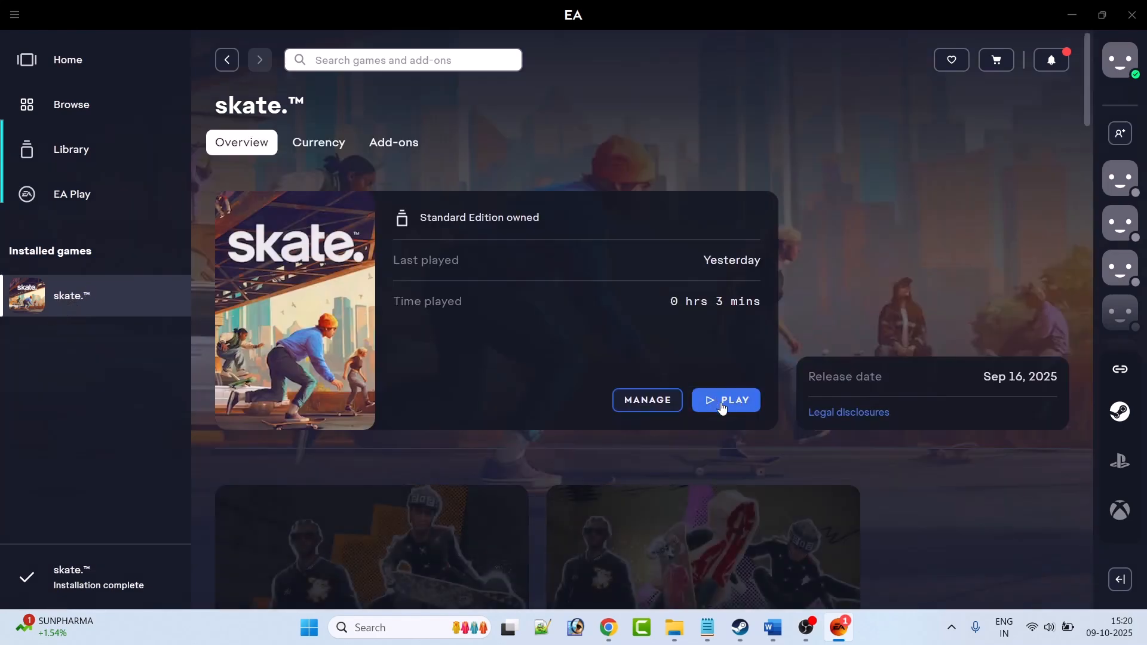
pyautogui.click(772, 627)
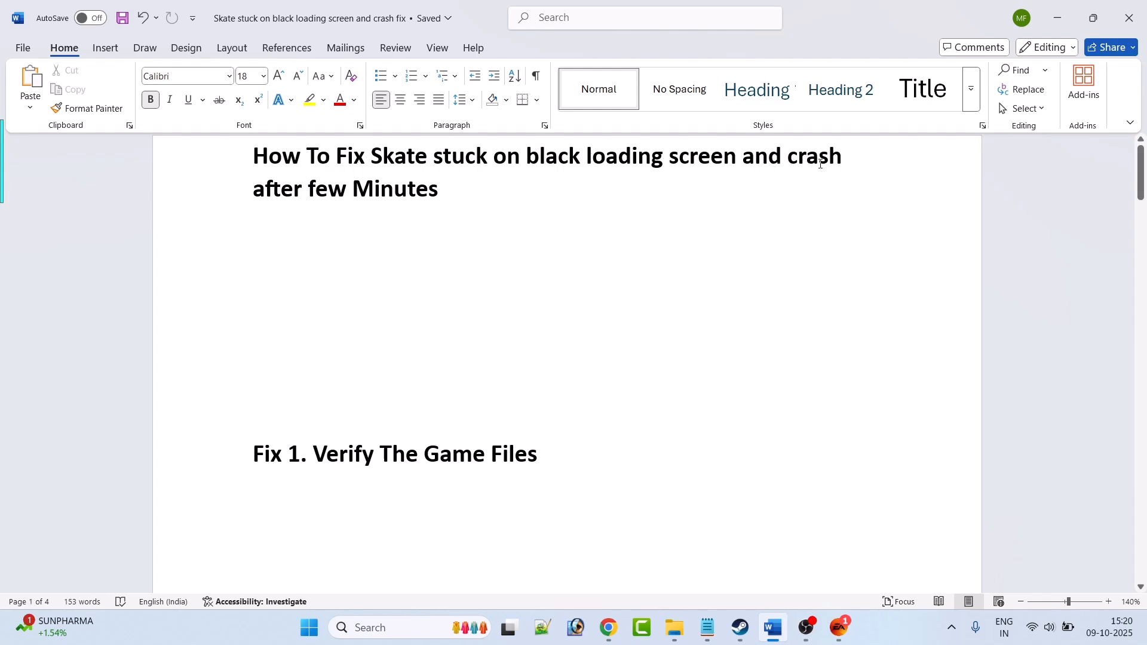
pyautogui.moveTo(607, 222)
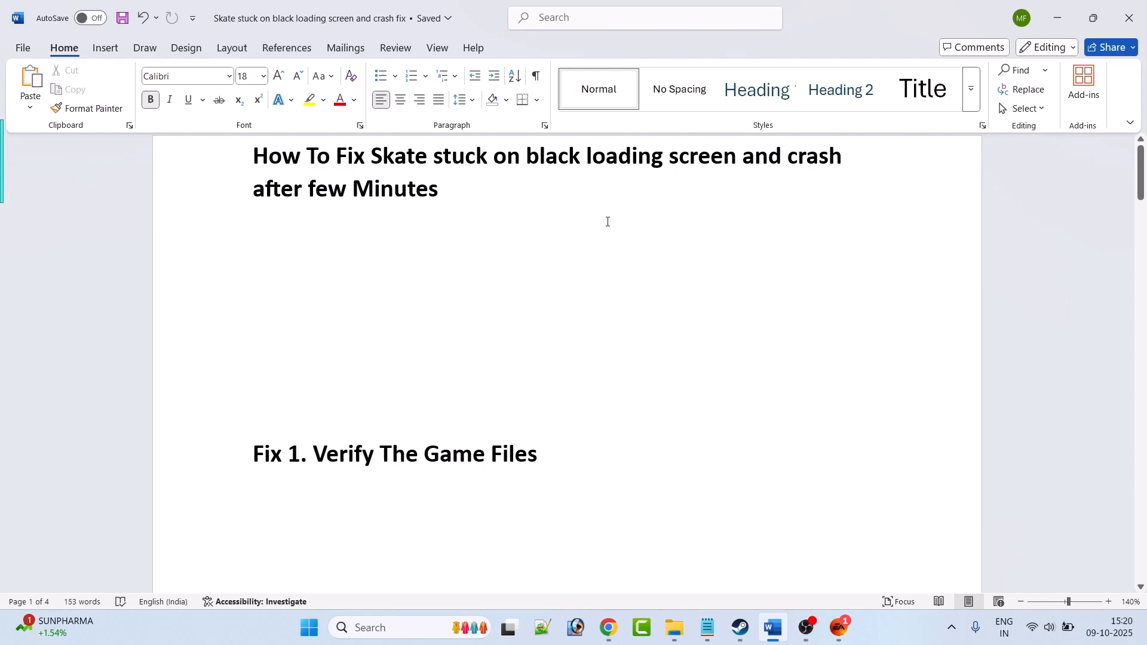